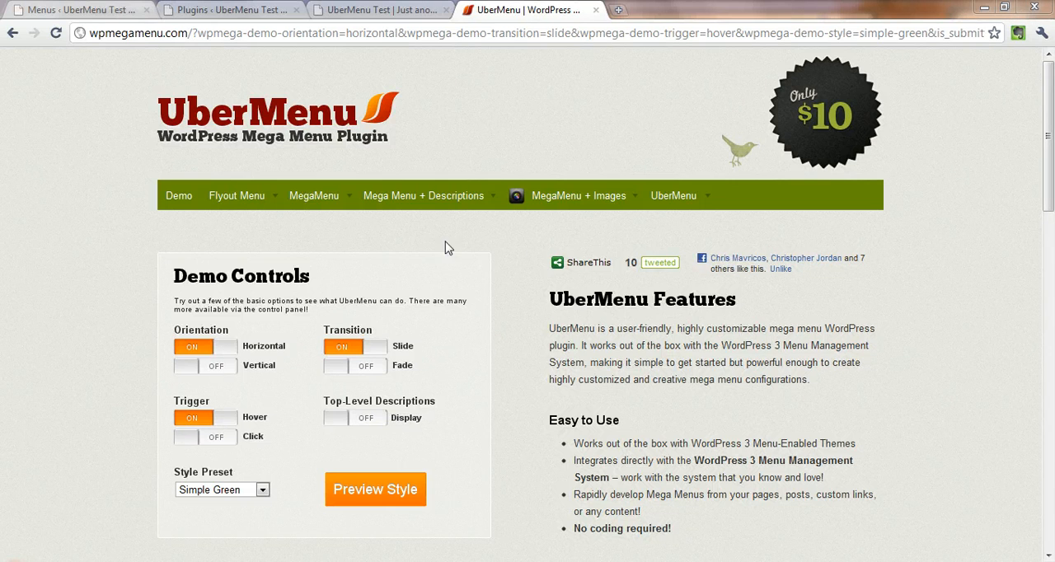
pyautogui.moveTo(424, 196)
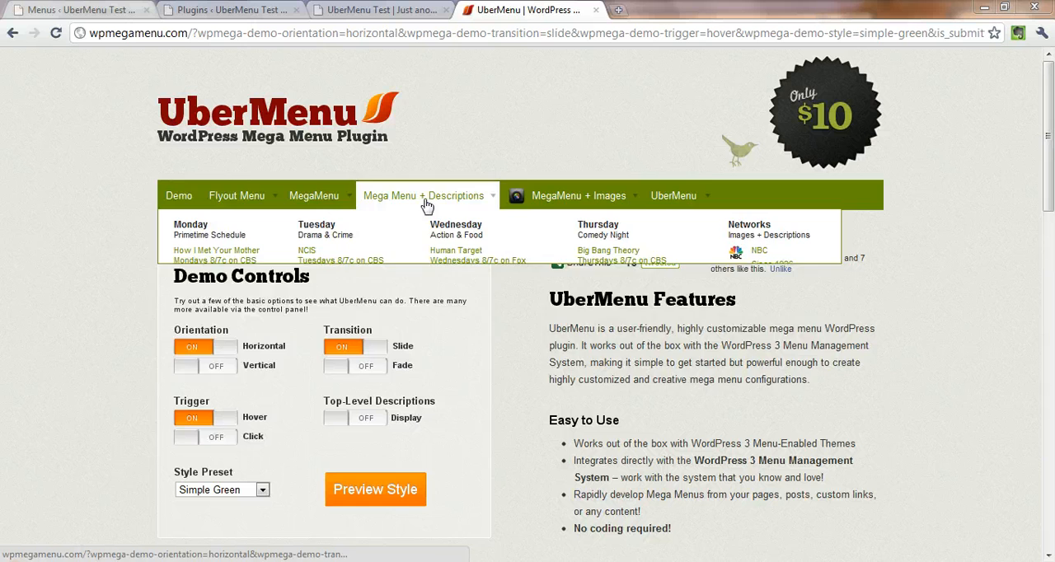
pyautogui.moveTo(578, 196)
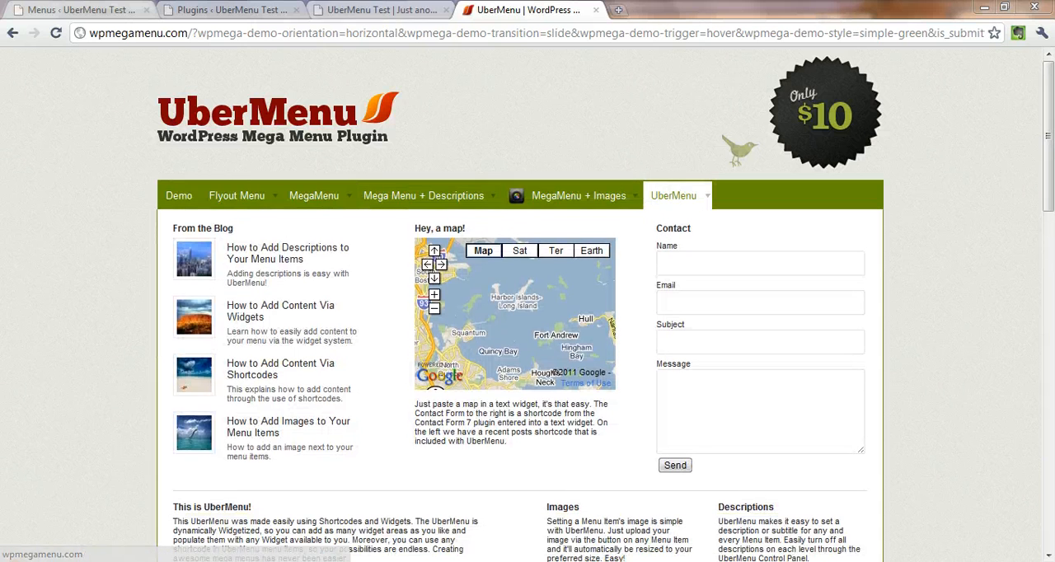
# Switch from the demo site to the UberMenu Test site showing its Home and About menu
pyautogui.click(380, 10)
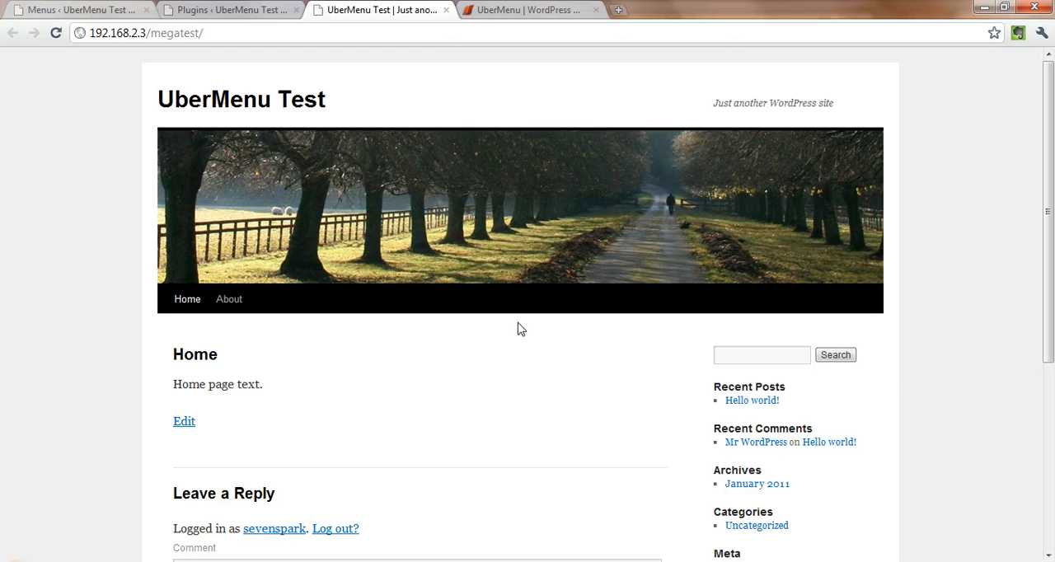
pyautogui.moveTo(168, 298)
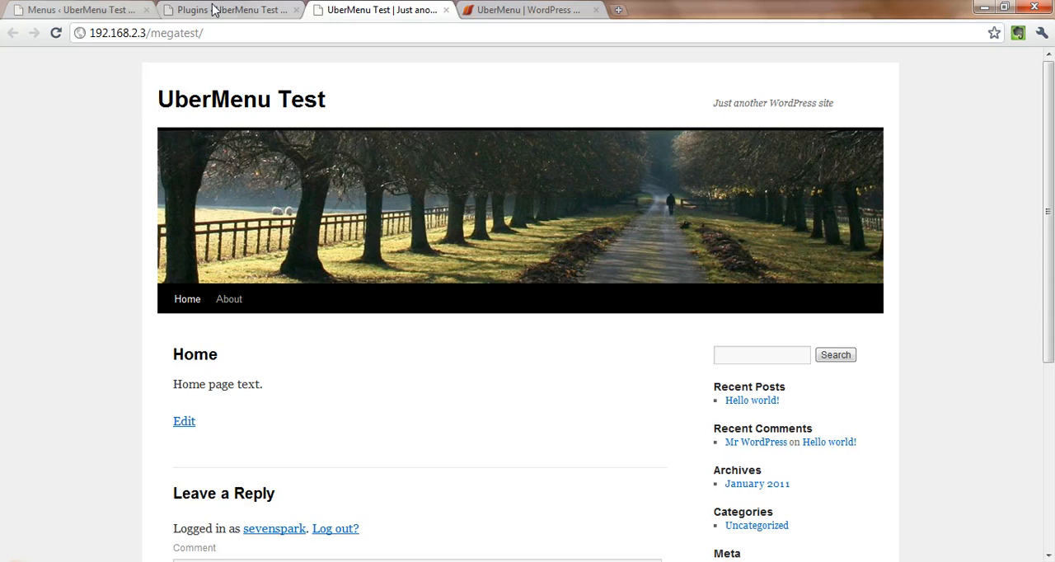
# Activate the UberMenu – WordPress Mega Menu Plugin from the Plugins page
pyautogui.click(229, 10)
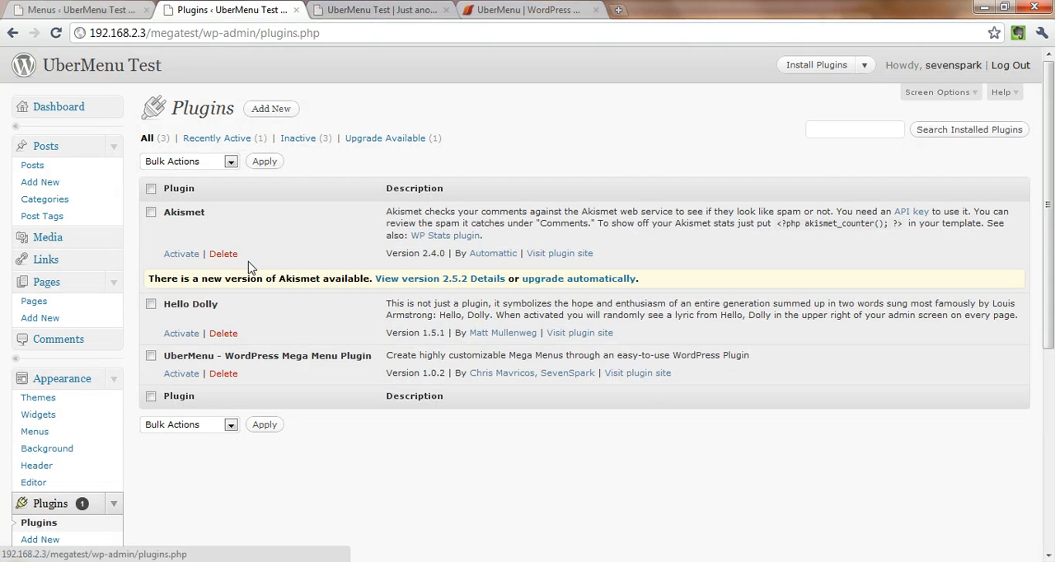
pyautogui.moveTo(173, 376)
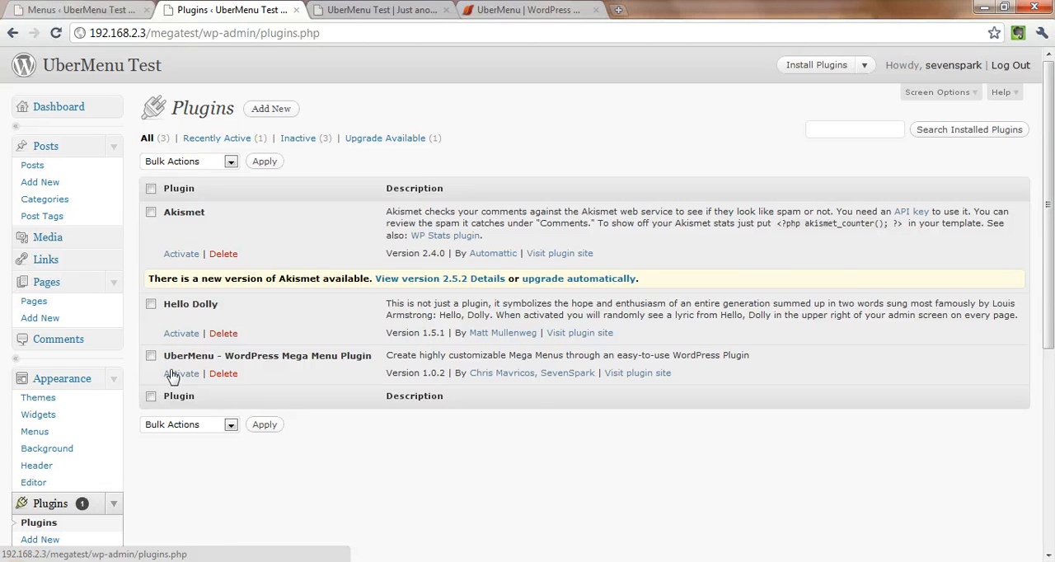
pyautogui.click(182, 373)
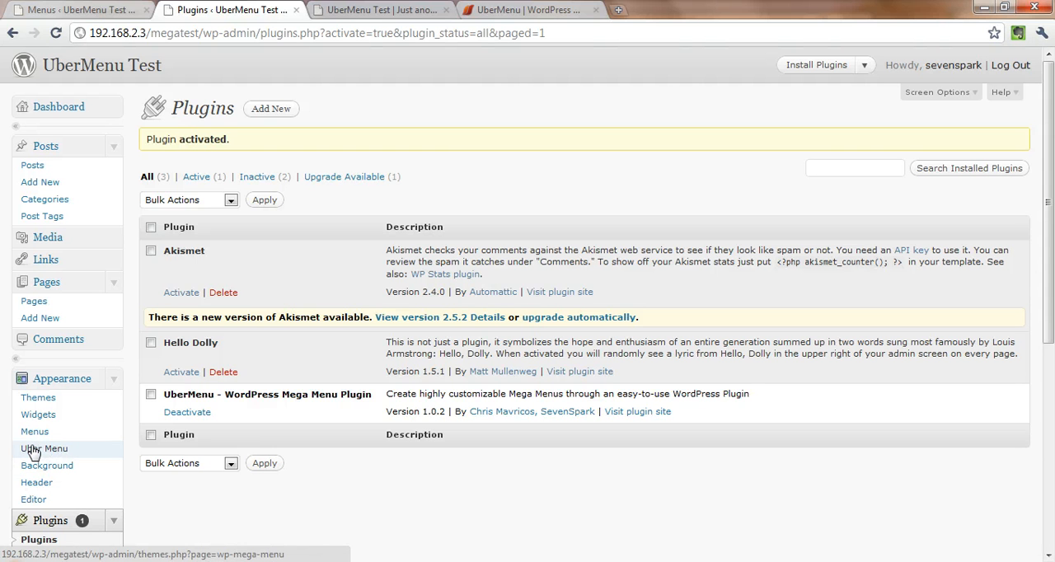
# Show the UberMenu Settings page down to its Style Preset option (Simple Green)
pyautogui.click(43, 448)
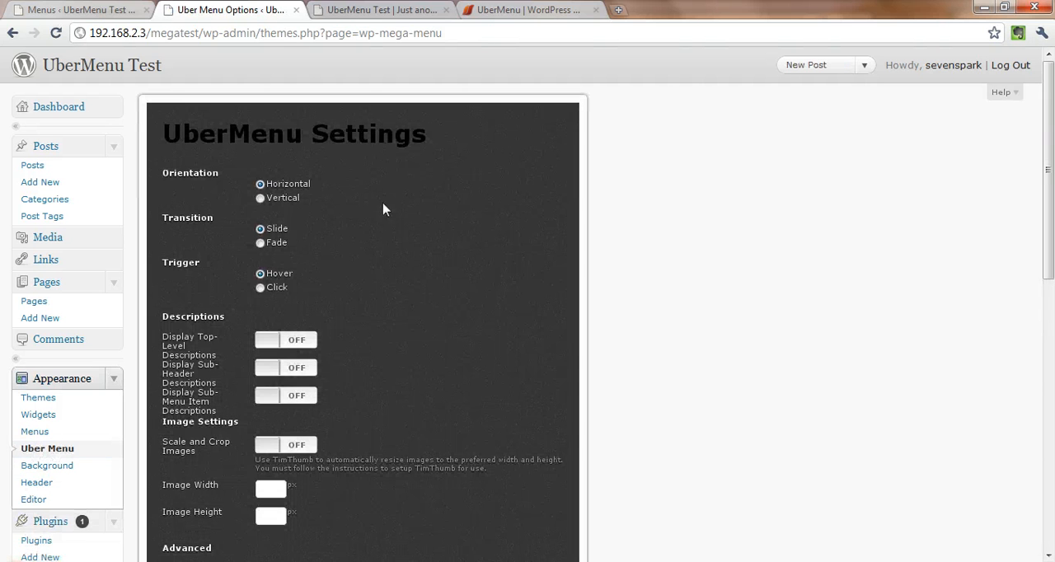
pyautogui.scroll(-3)
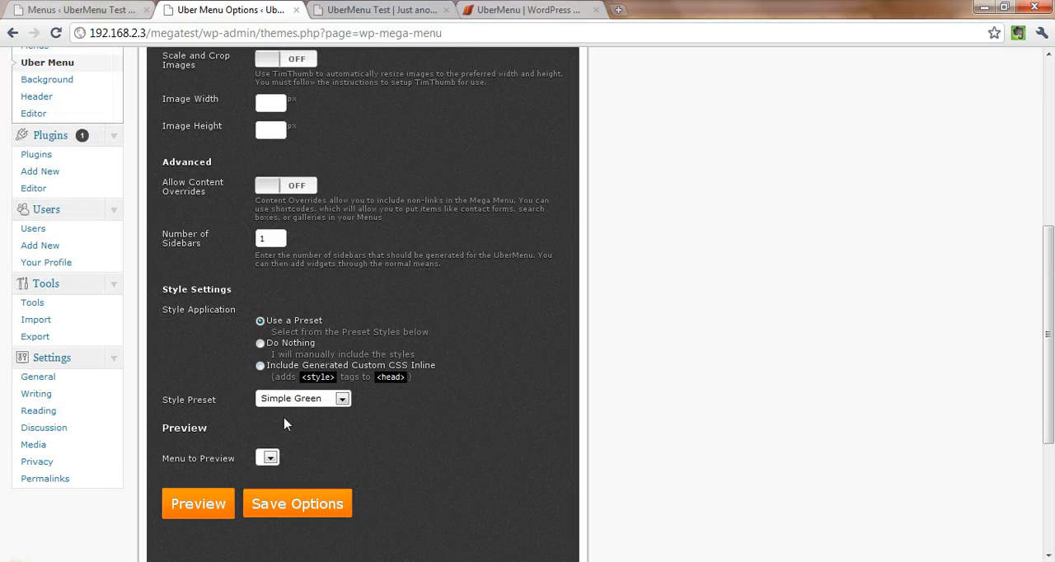
pyautogui.moveTo(392, 432)
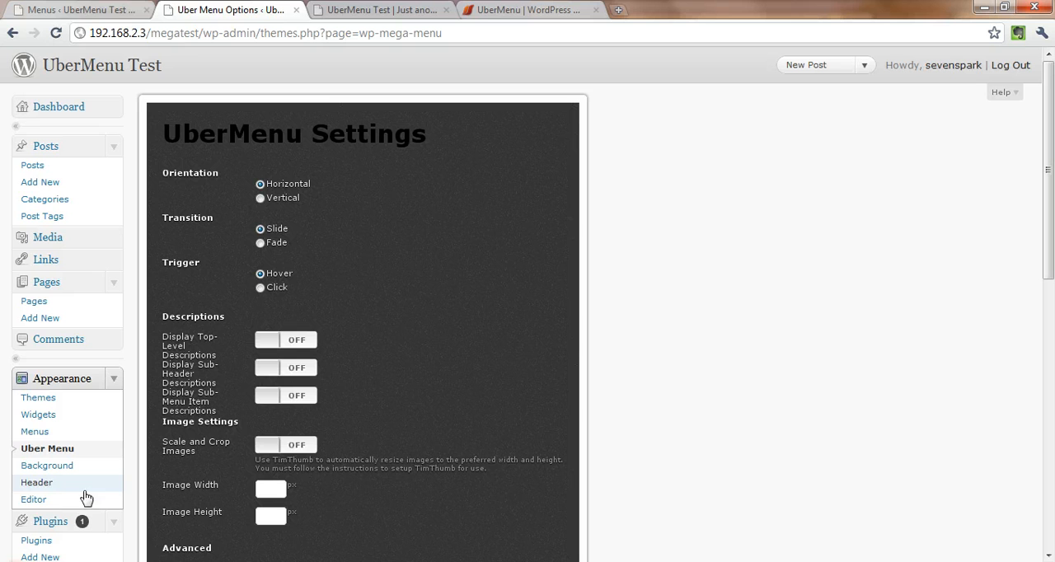
pyautogui.moveTo(36, 432)
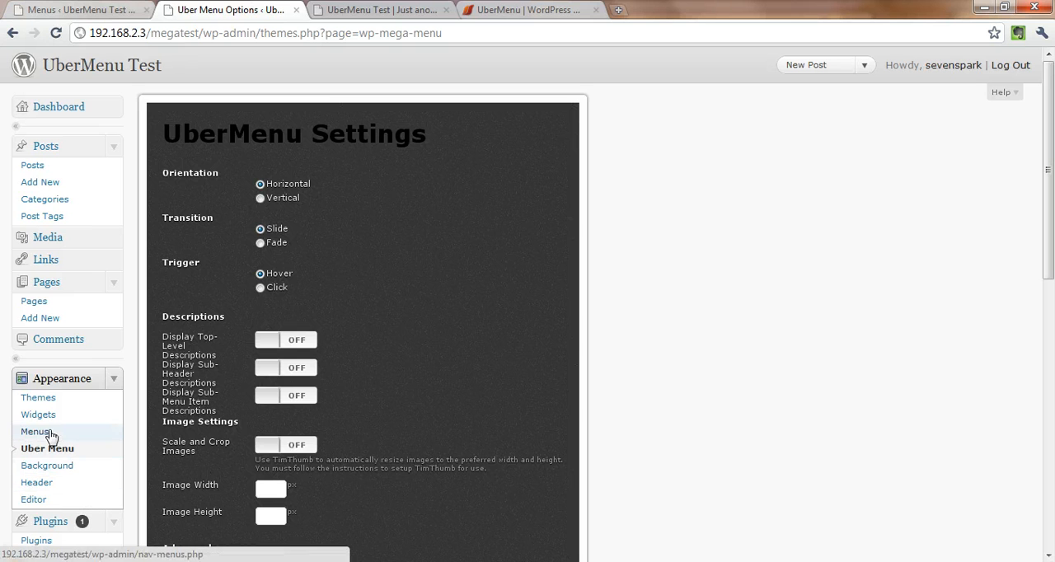
# Create a new custom menu named My Menu in Appearance > Menus
pyautogui.click(36, 432)
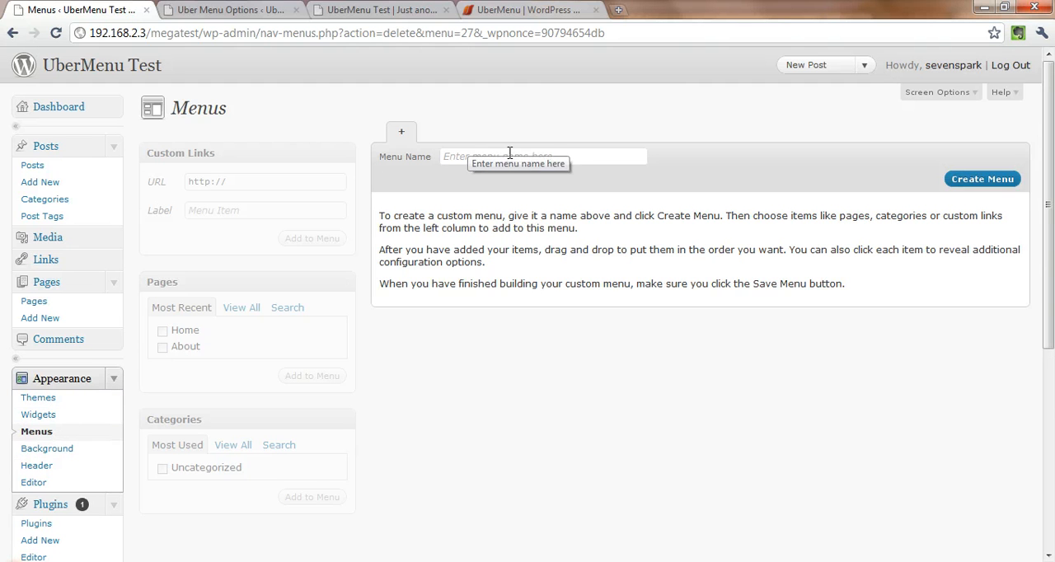
pyautogui.click(544, 157)
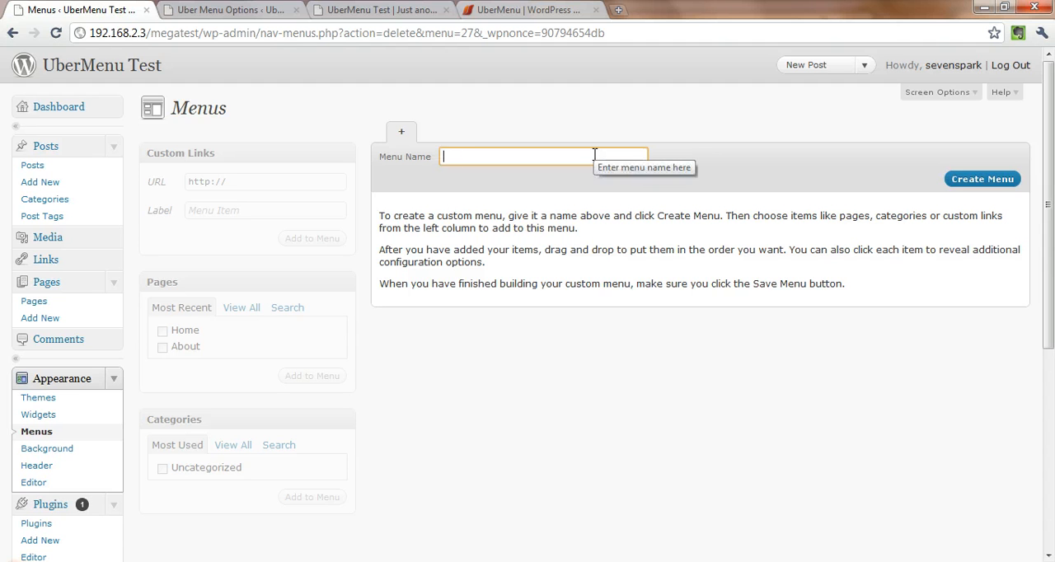
pyautogui.write('My Menu')
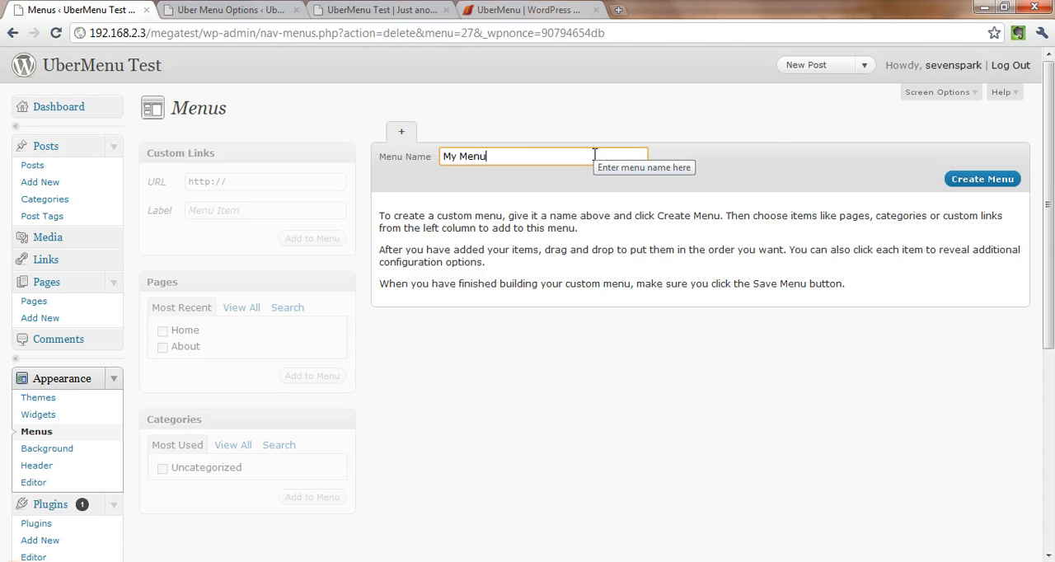
pyautogui.click(983, 178)
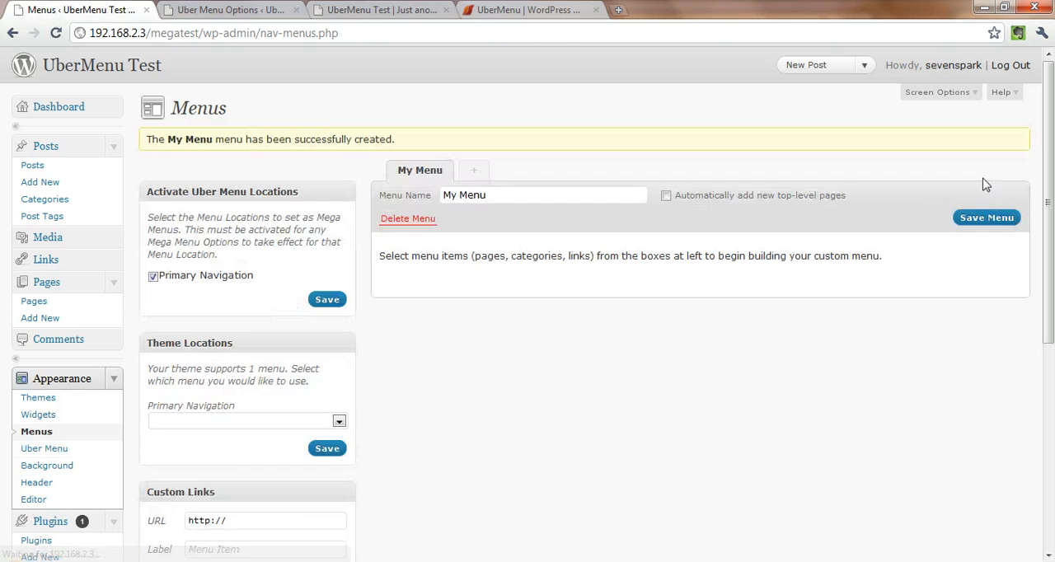
# Add the Home page to My Menu and save the menu
pyautogui.scroll(-3)
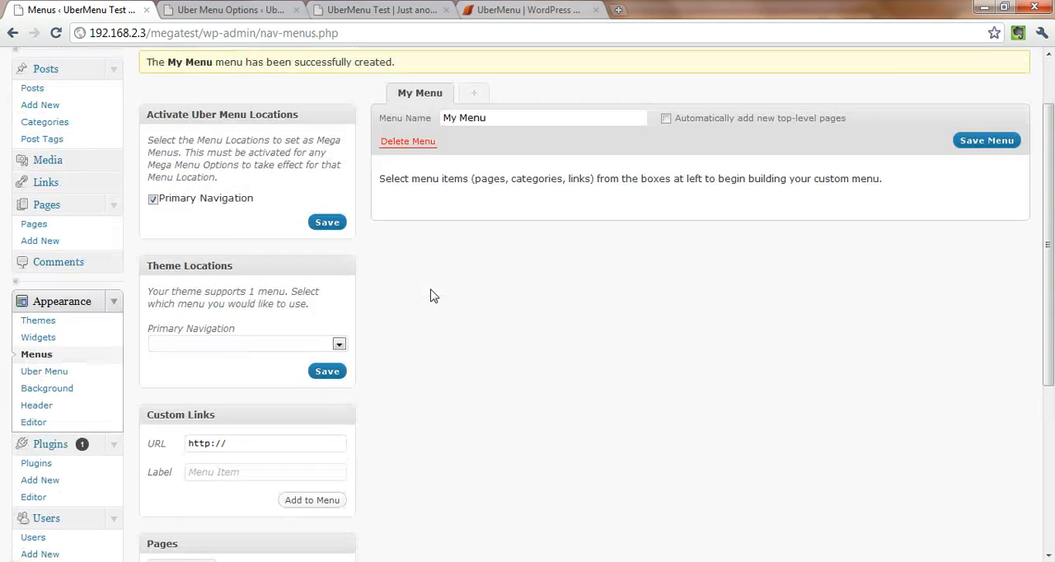
pyautogui.scroll(-3)
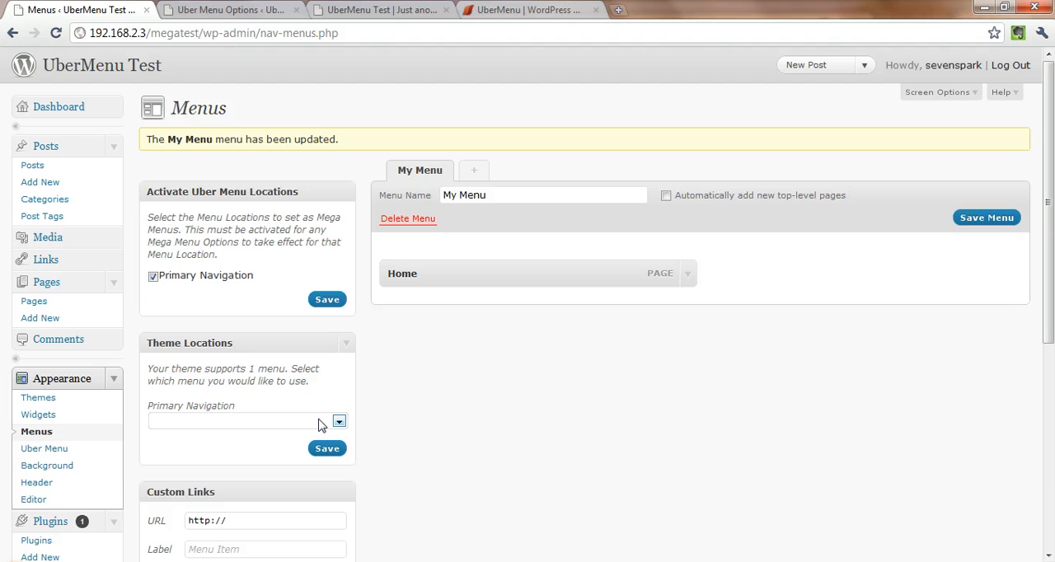
pyautogui.moveTo(320, 427)
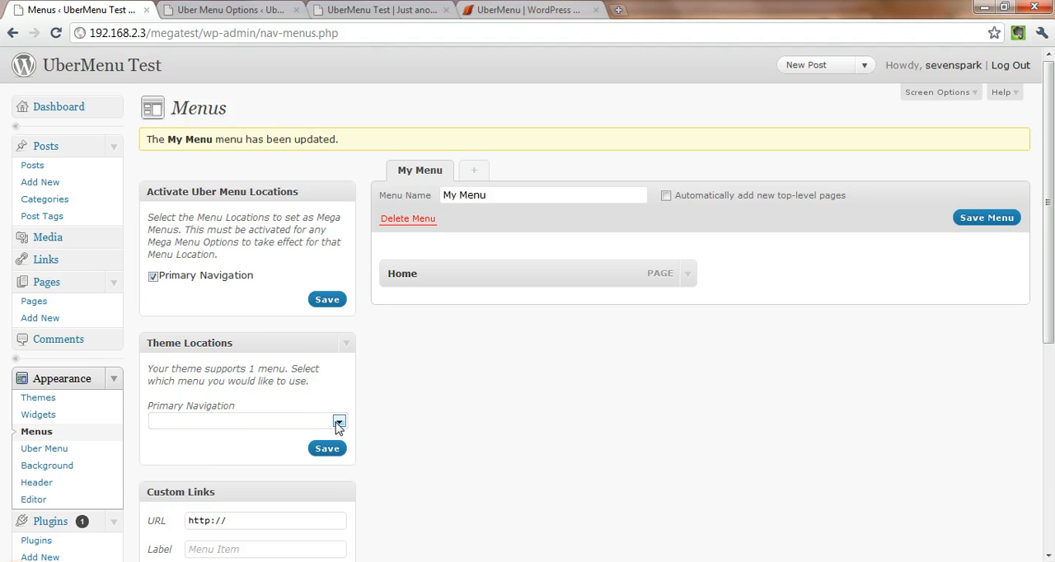
# Assign My Menu to Primary Navigation and save it as an enabled UberMenu location
pyautogui.click(338, 423)
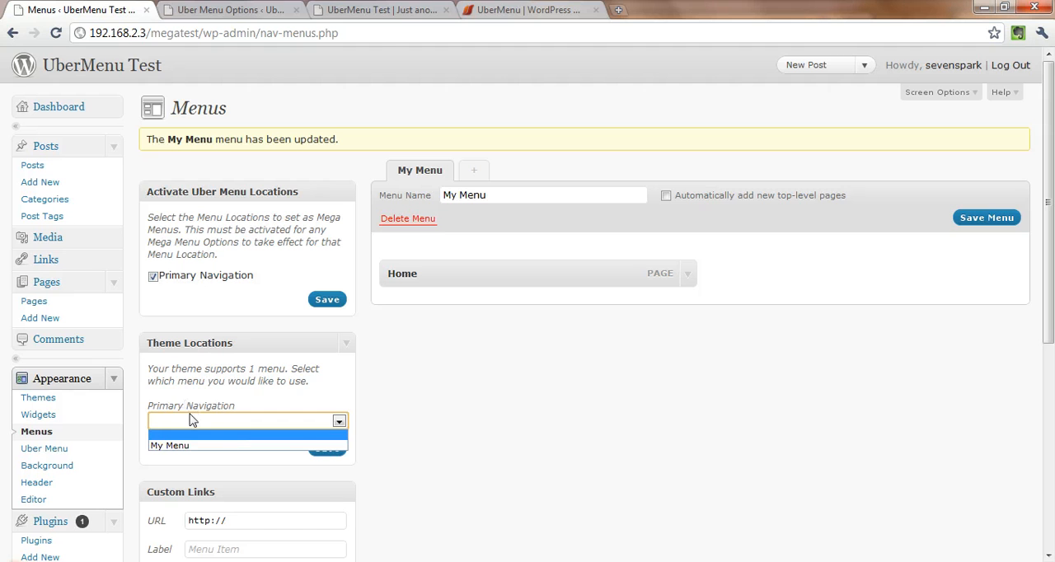
pyautogui.click(169, 445)
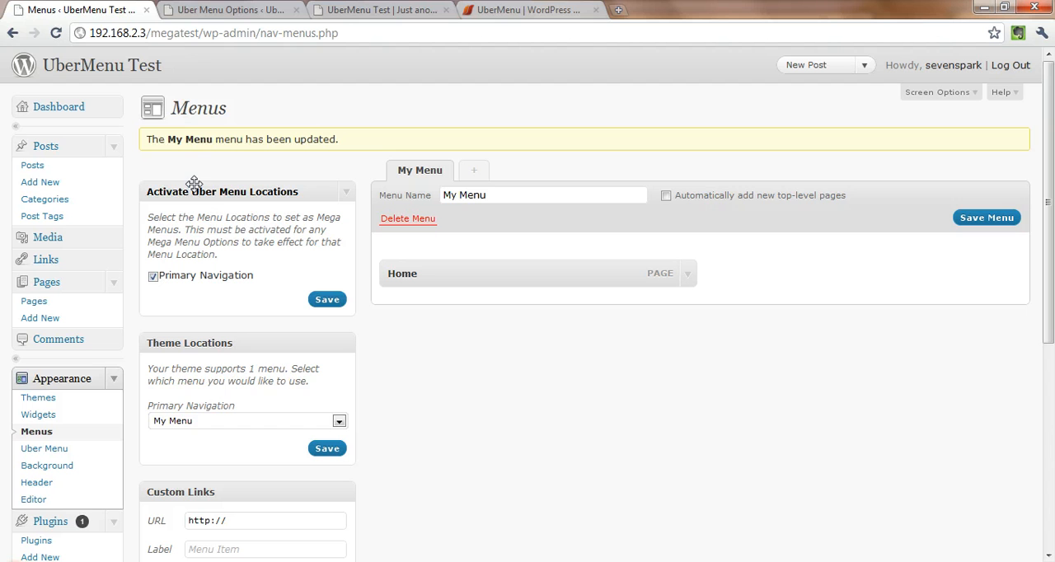
pyautogui.moveTo(223, 193)
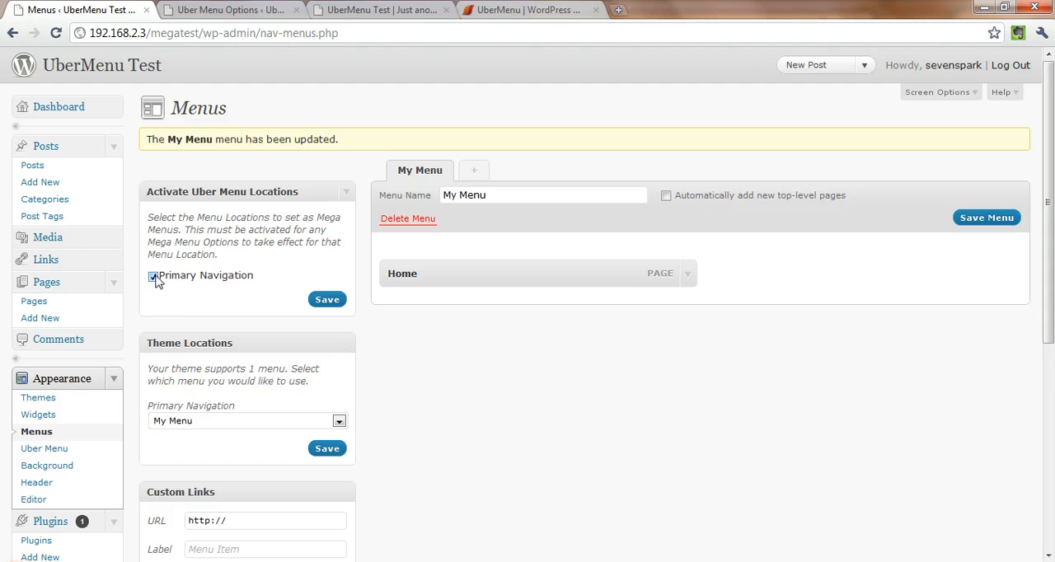
pyautogui.click(152, 275)
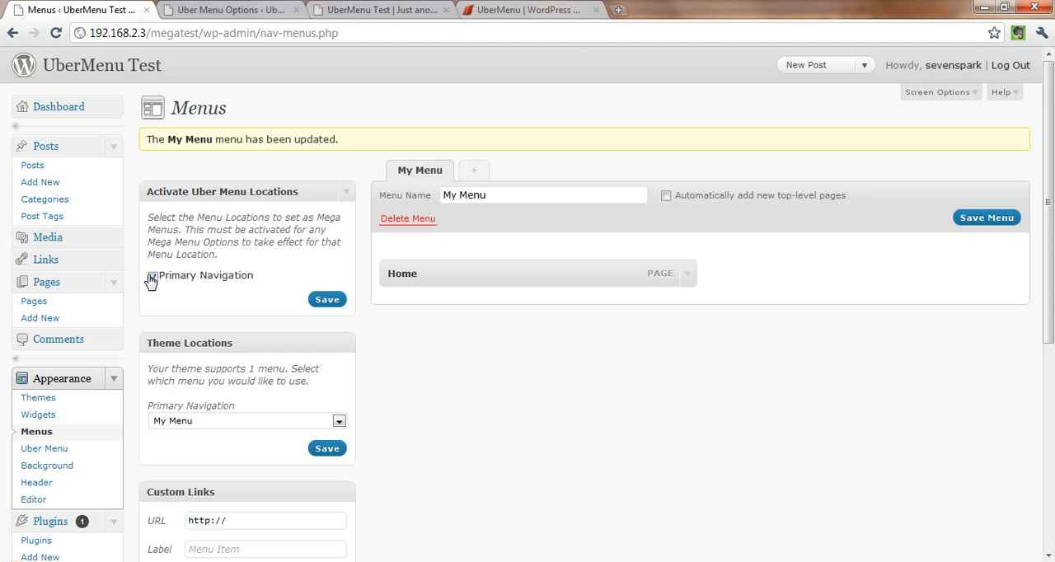
pyautogui.click(326, 300)
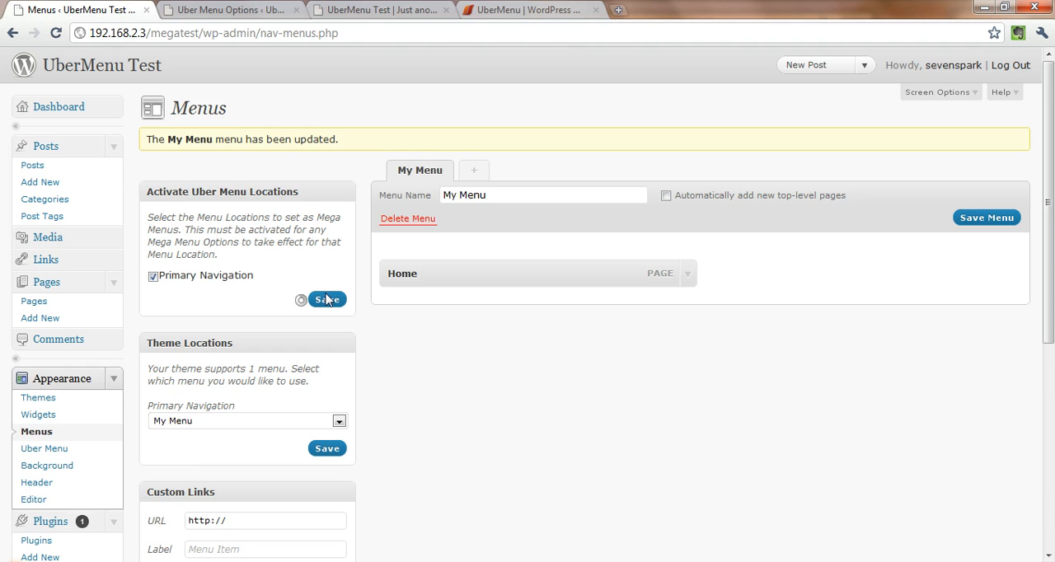
pyautogui.click(327, 301)
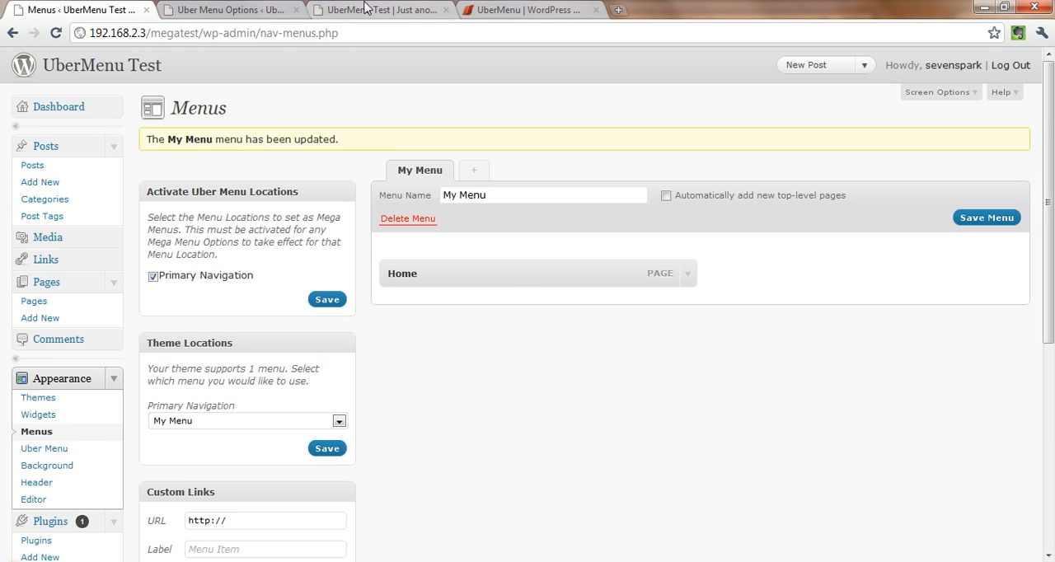
pyautogui.click(376, 10)
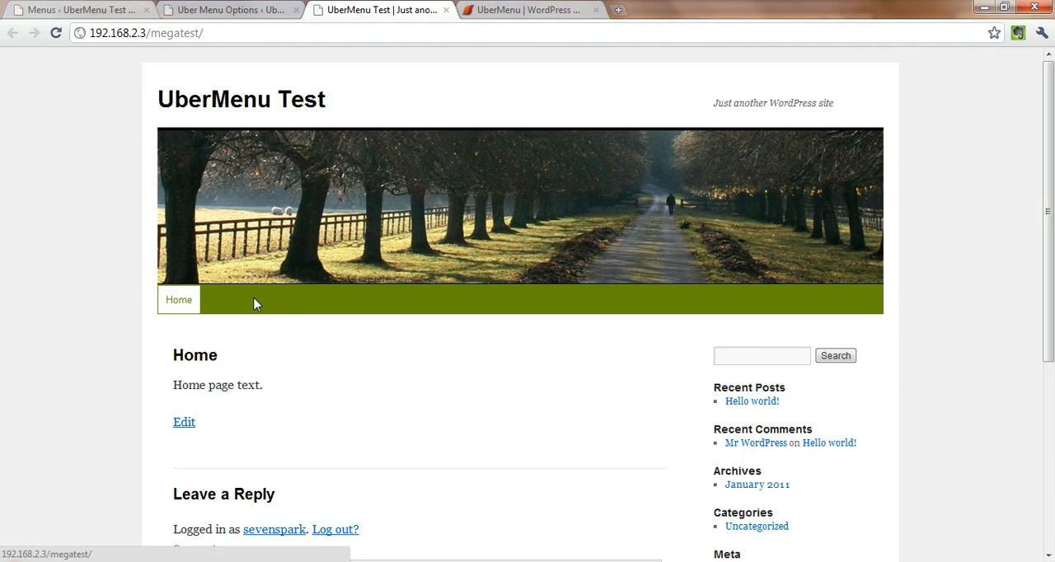
pyautogui.moveTo(57, 10)
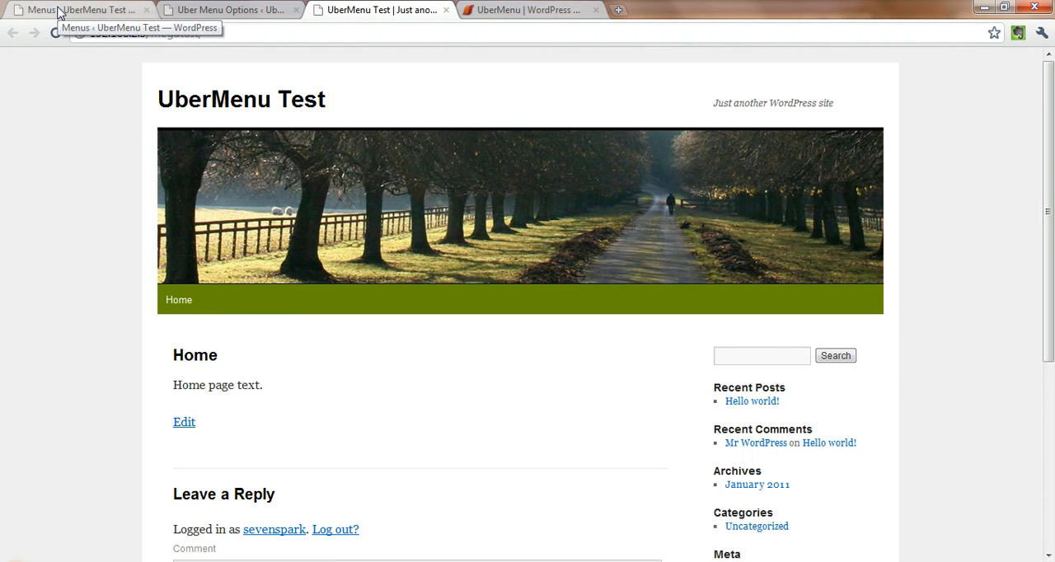
pyautogui.click(80, 10)
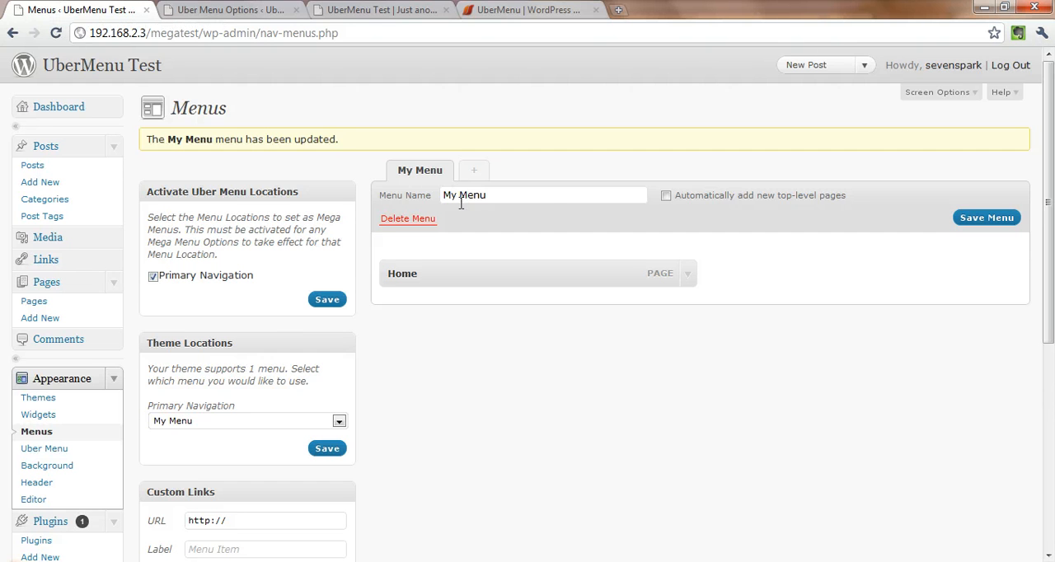
# Add a Food custom link and nest the fruit and vegetable items under 1 Fruit and 2 Vegetables
pyautogui.scroll(-3)
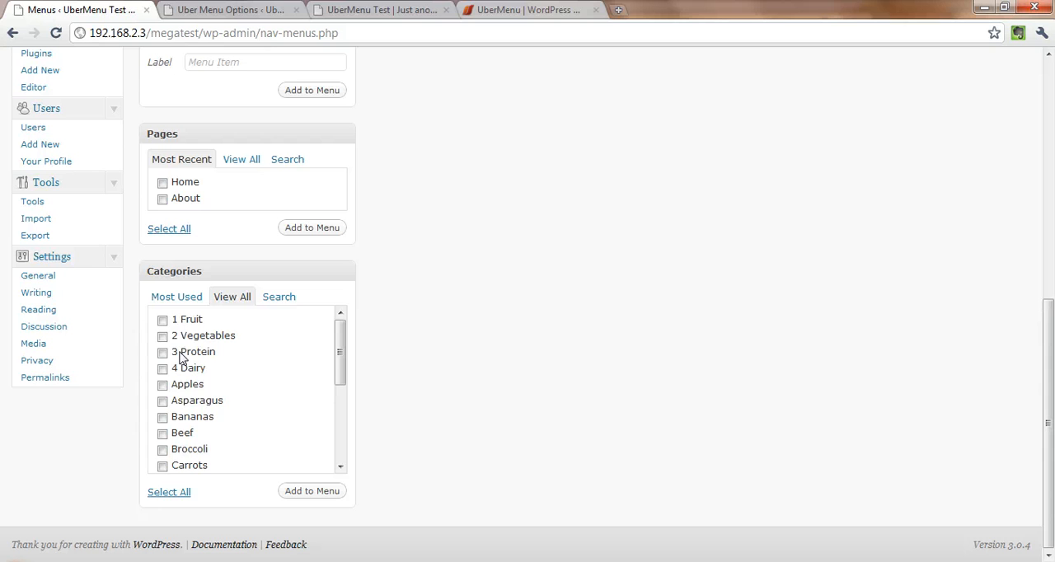
pyautogui.scroll(-3)
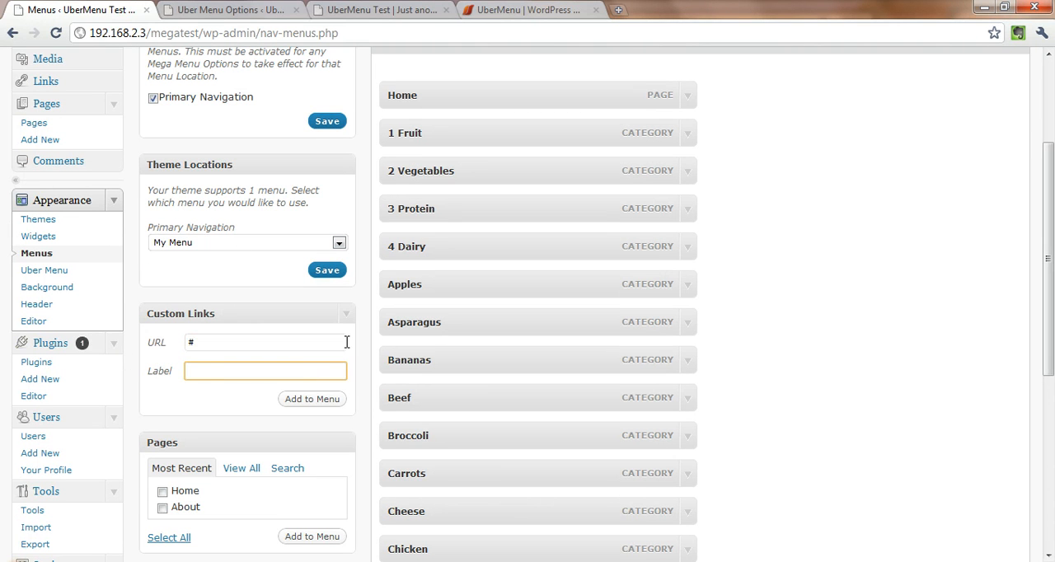
pyautogui.write('Food')
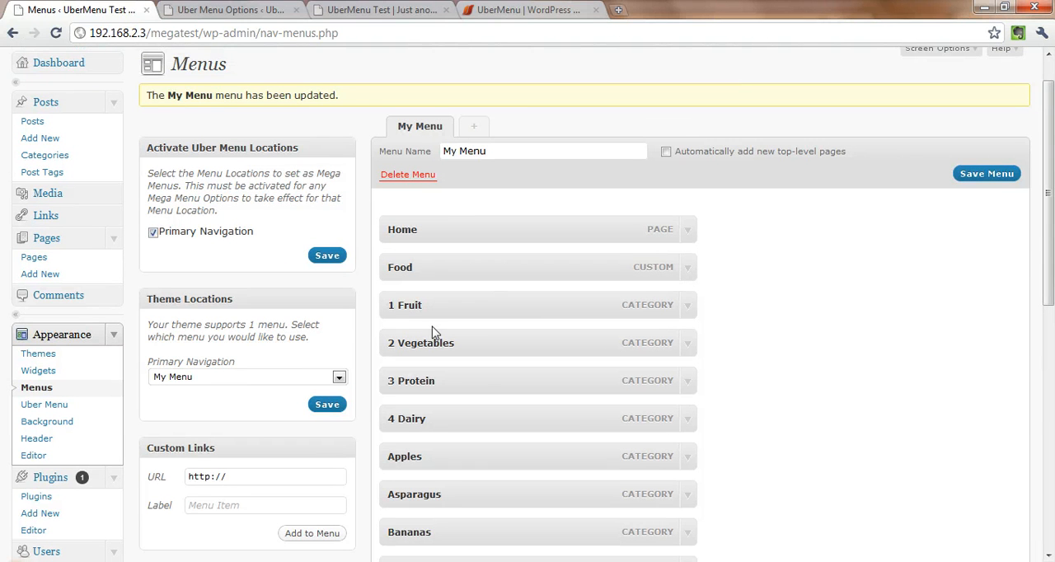
pyautogui.scroll(-3)
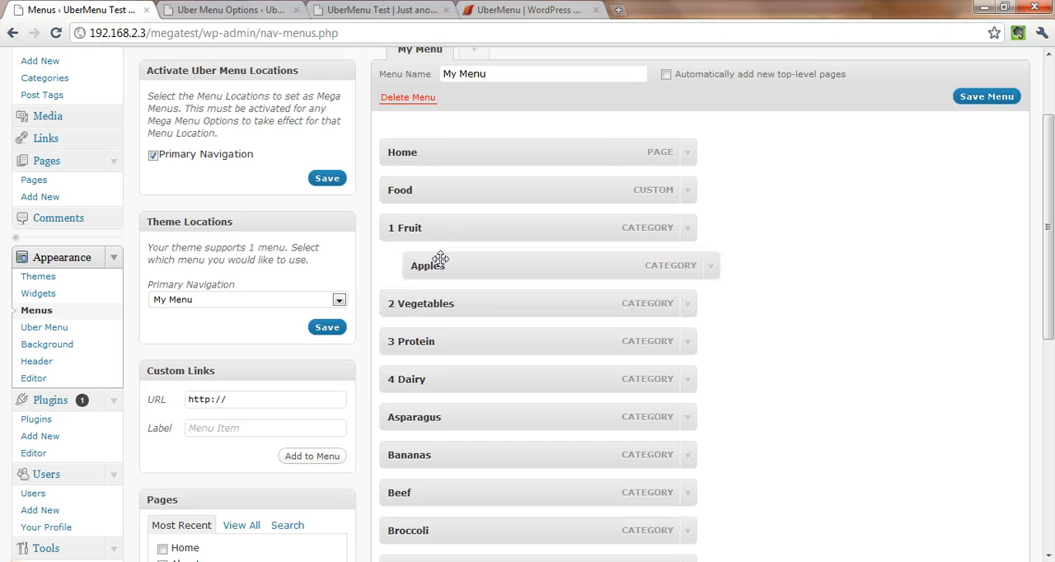
pyautogui.moveTo(409, 455); pyautogui.dragTo(438, 300)
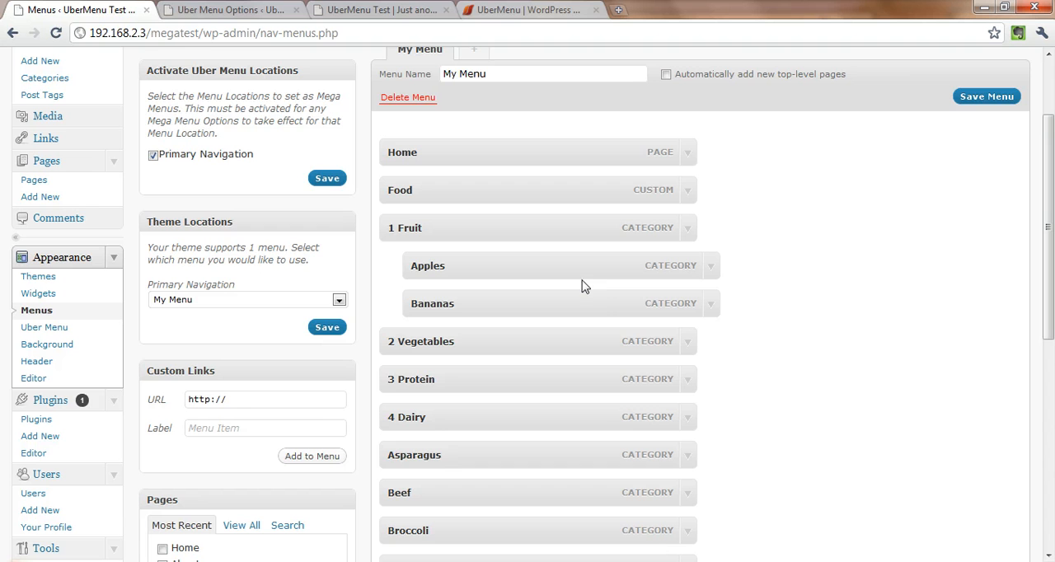
pyautogui.moveTo(506, 313)
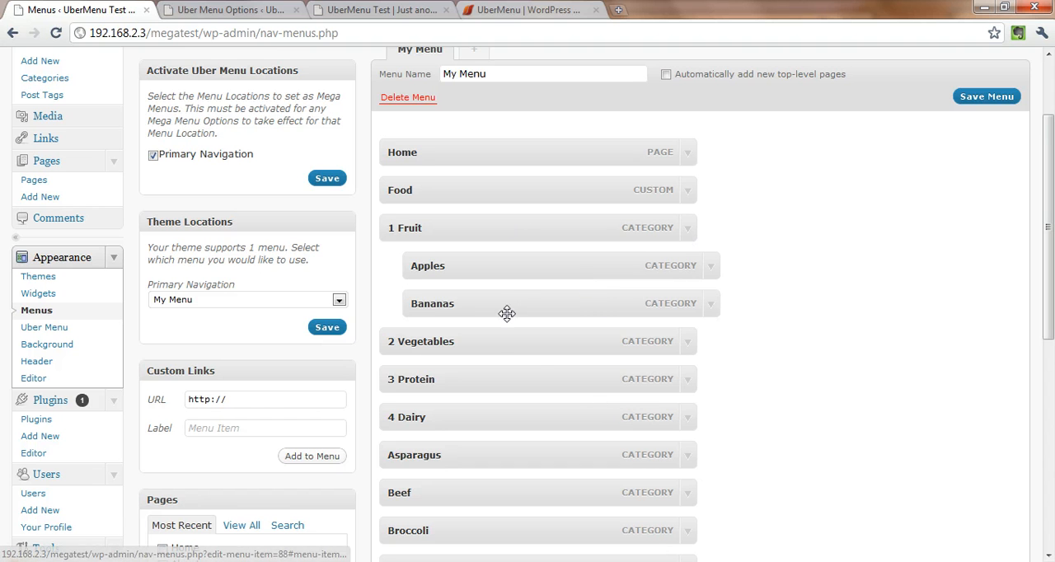
pyautogui.moveTo(163, 475)
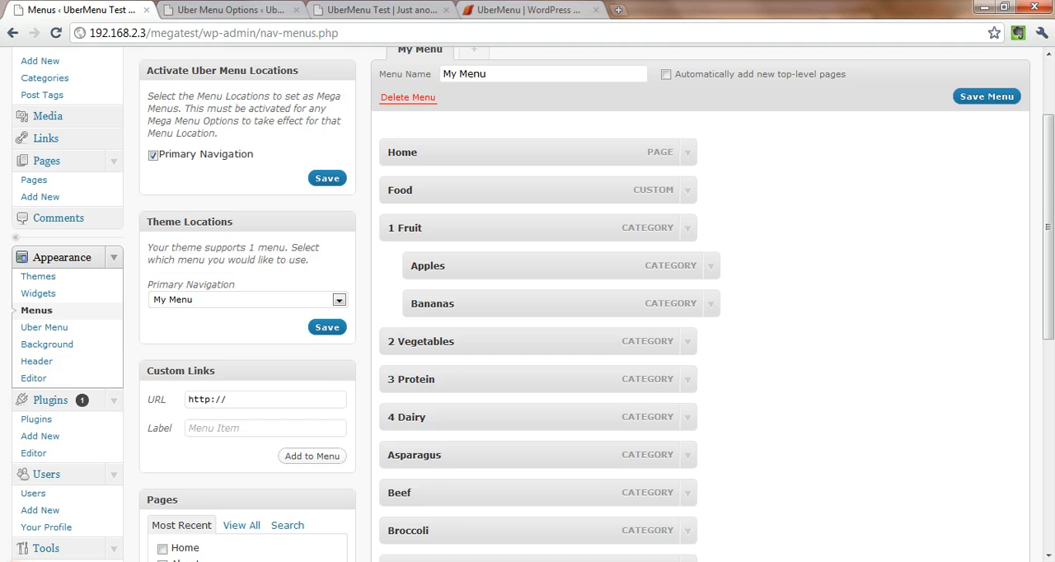
pyautogui.scroll(-3)
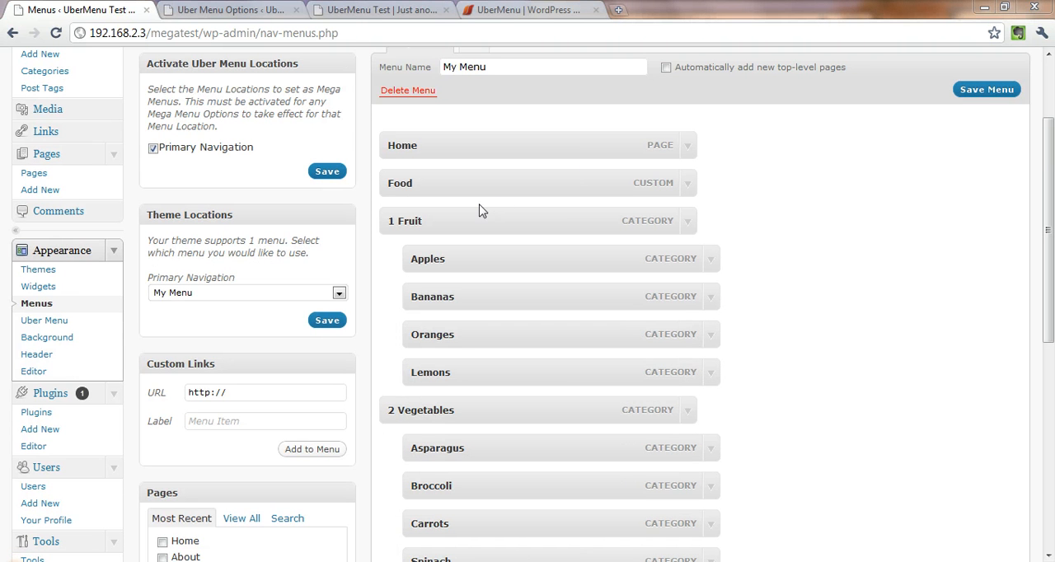
pyautogui.moveTo(864, 284)
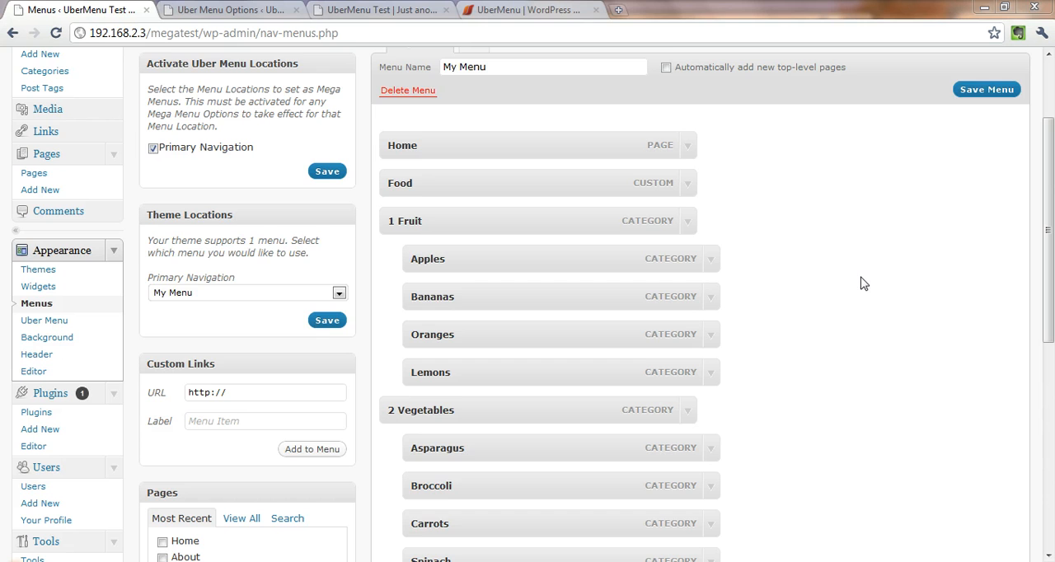
# Nest 1 Fruit, 2 Vegetables and 3 Protein under Food and save My Menu
pyautogui.scroll(-3)
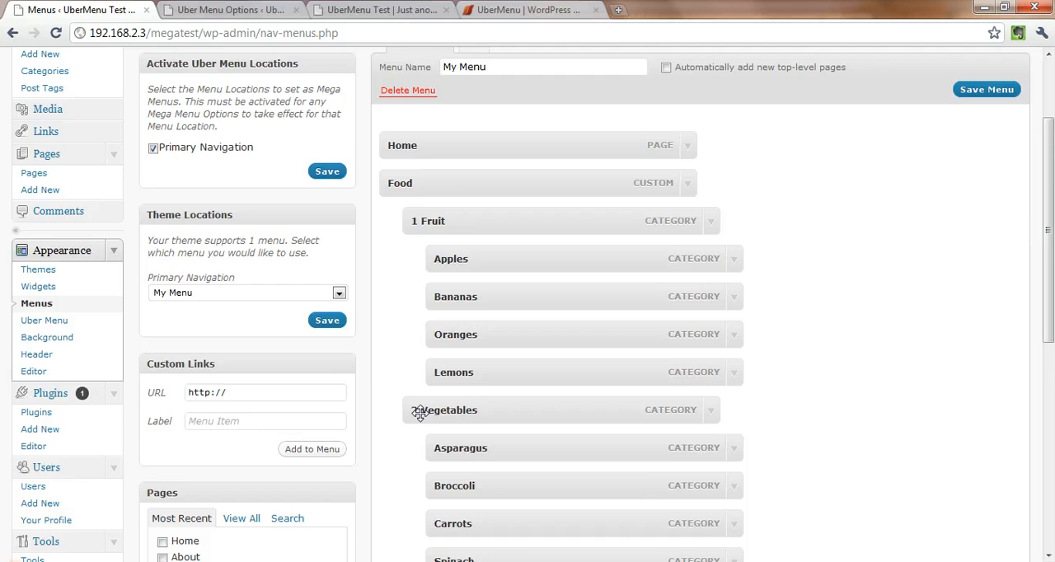
pyautogui.scroll(-3)
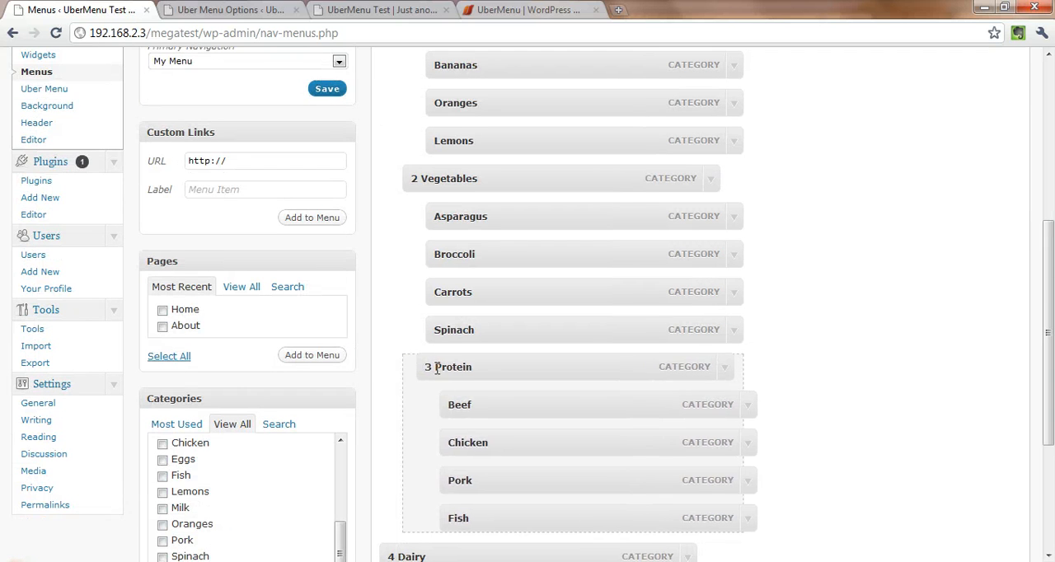
pyautogui.scroll(-3)
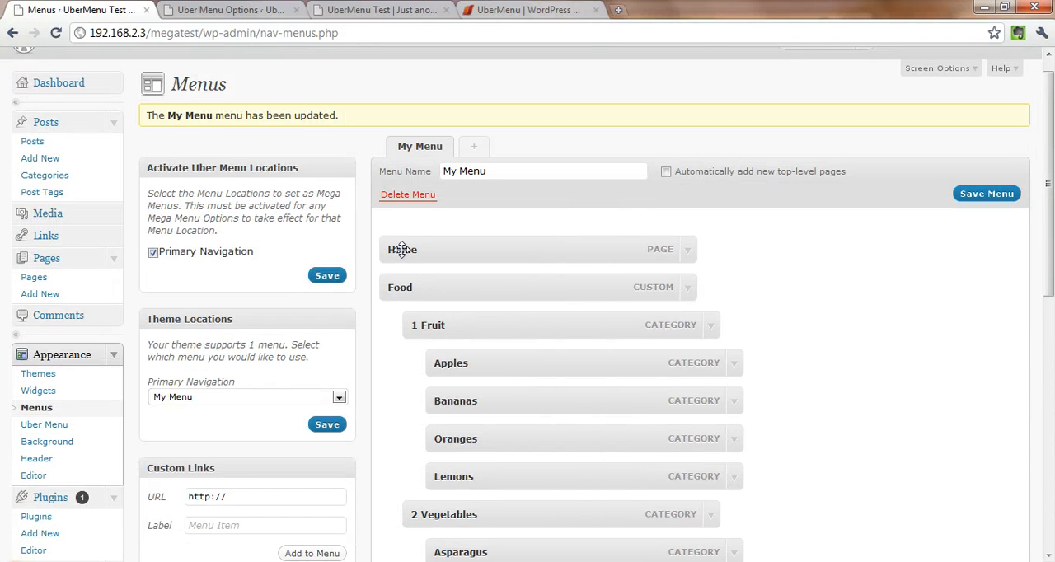
pyautogui.scroll(-3)
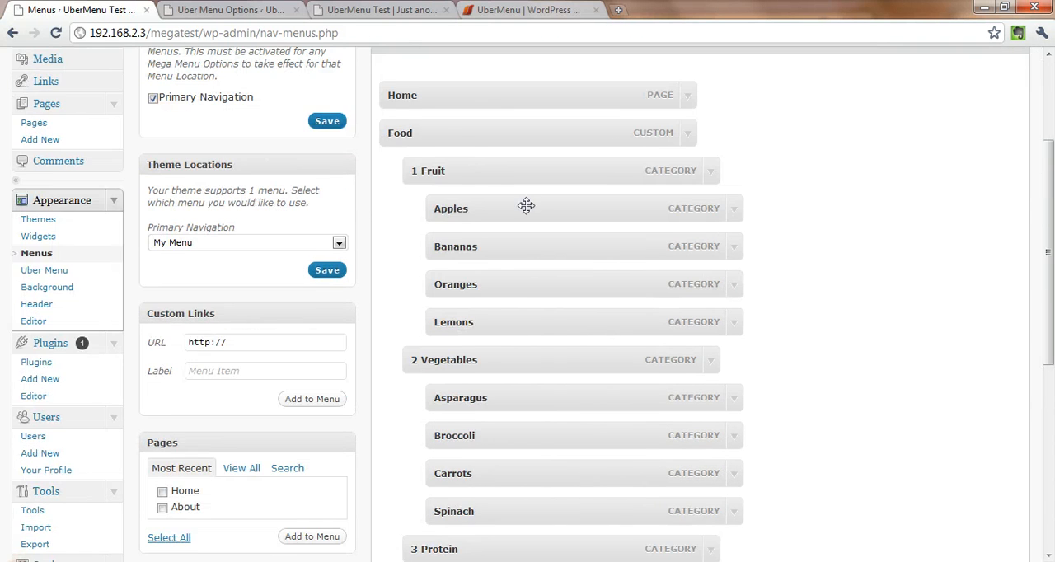
pyautogui.scroll(-3)
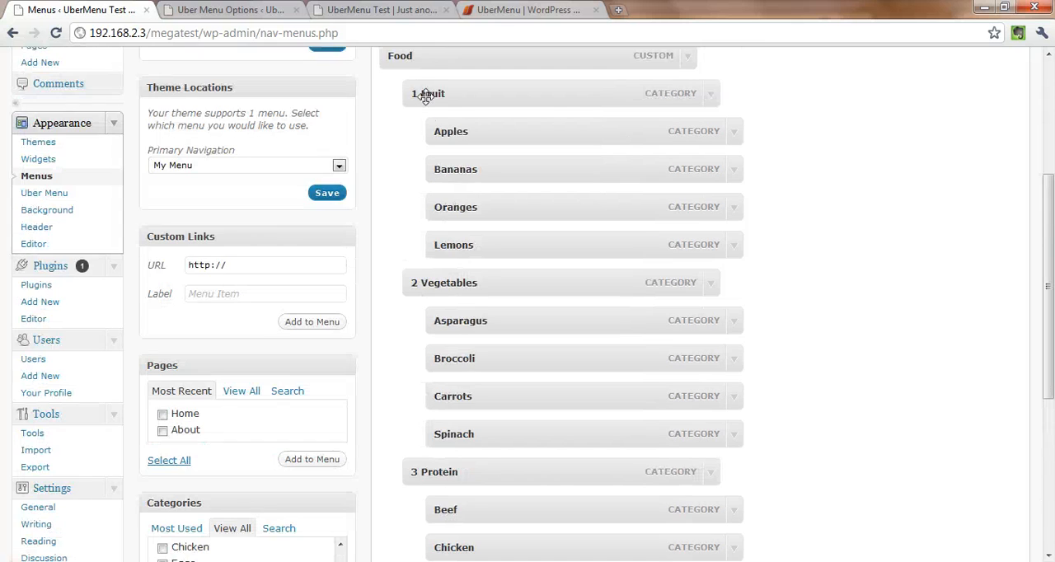
pyautogui.scroll(-3)
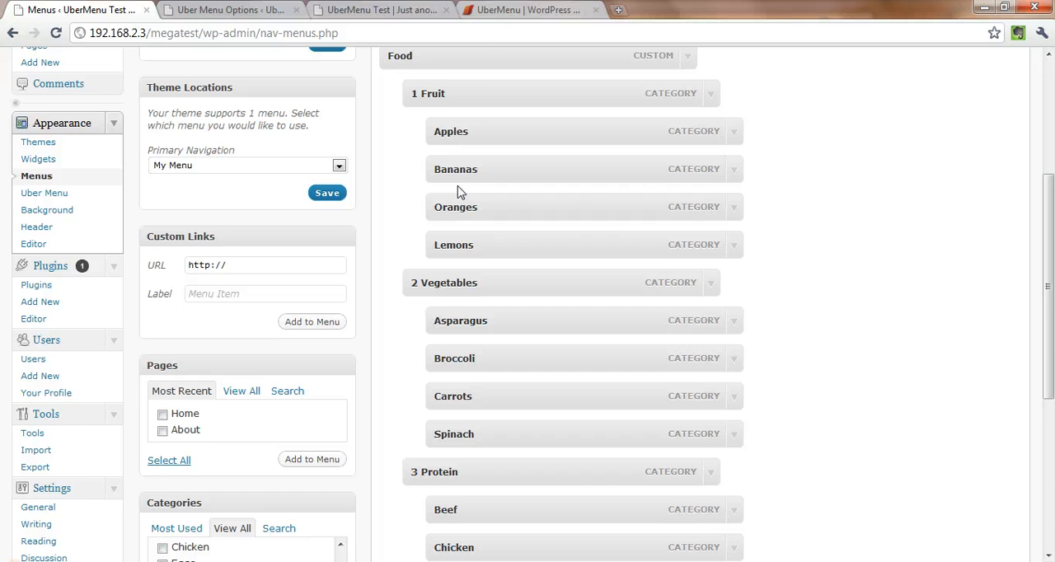
pyautogui.scroll(-3)
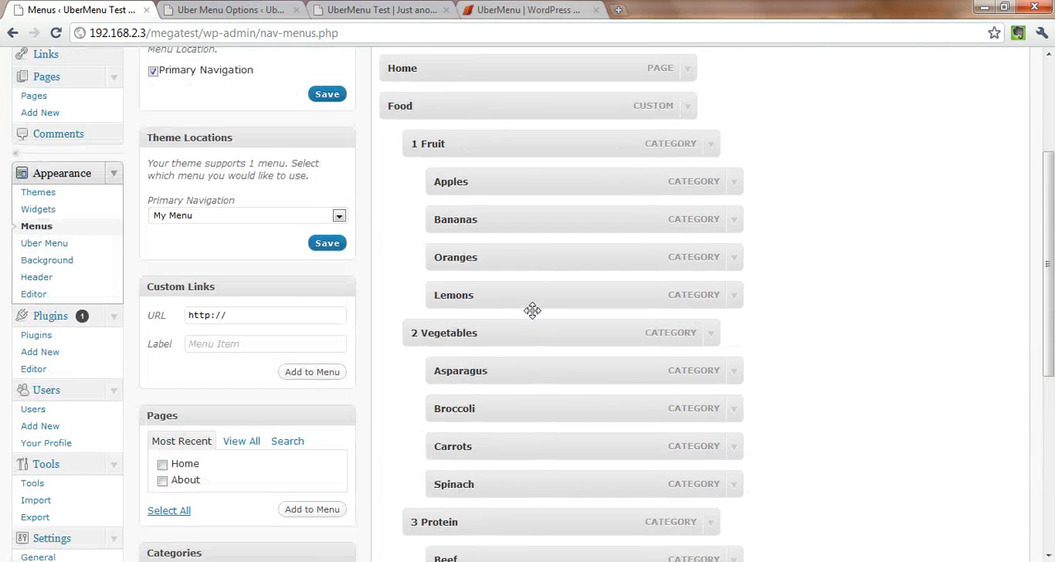
# Tick MegaMenu this Tab in the Food item's UberMenu options
pyautogui.click(987, 218)
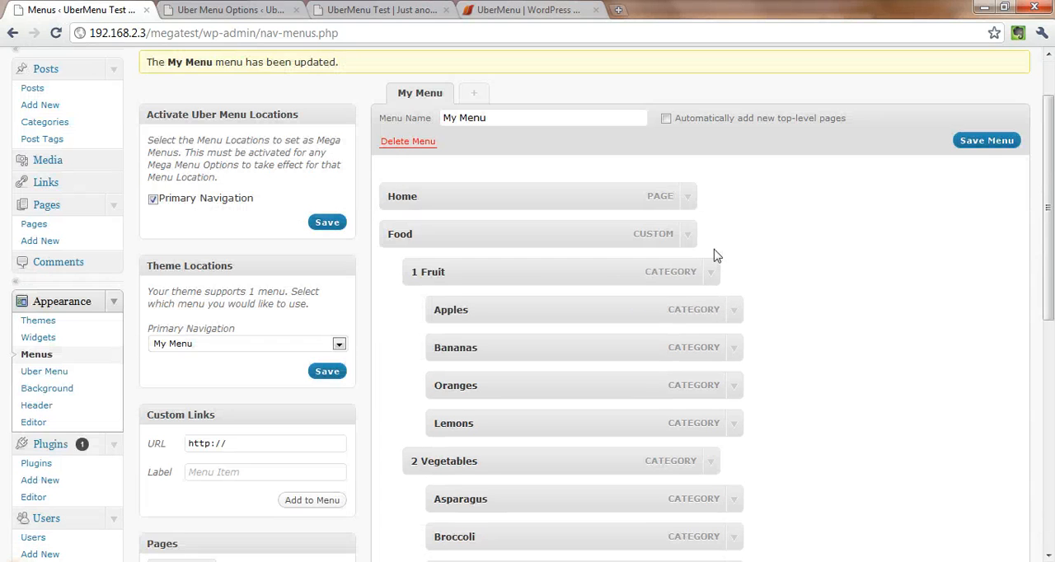
pyautogui.click(690, 234)
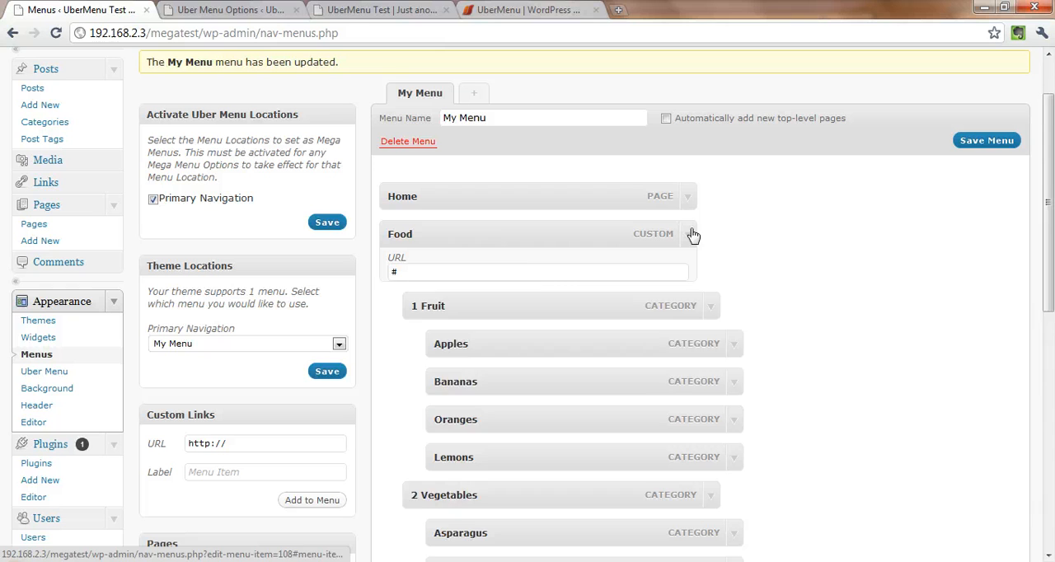
pyautogui.click(687, 234)
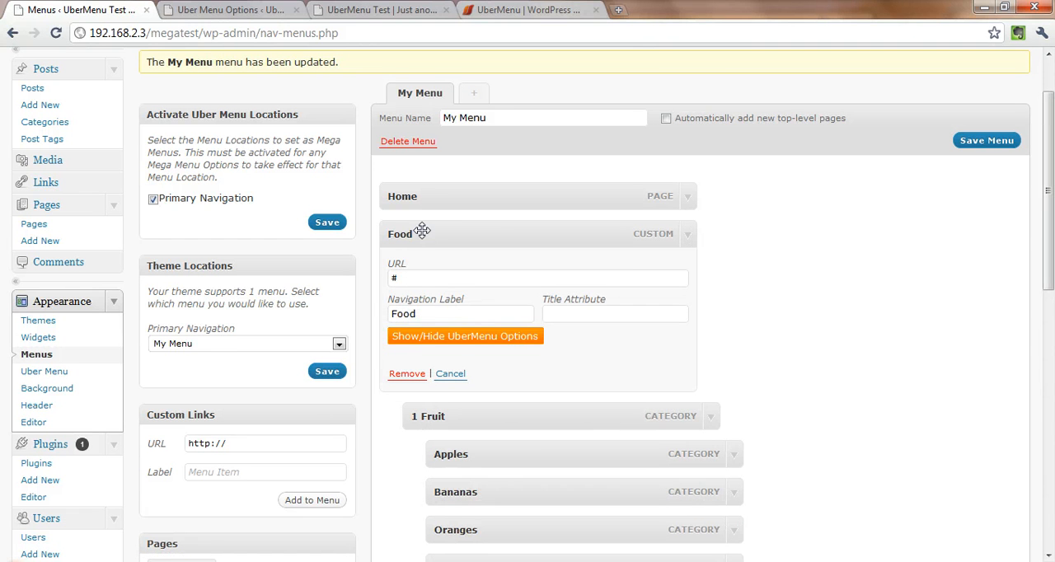
pyautogui.moveTo(918, 282)
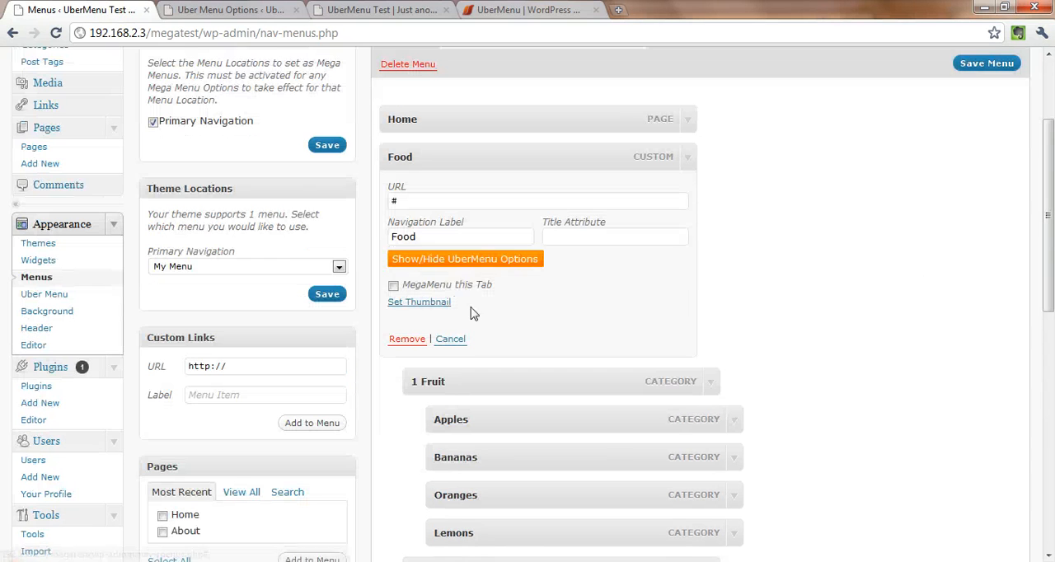
pyautogui.click(392, 285)
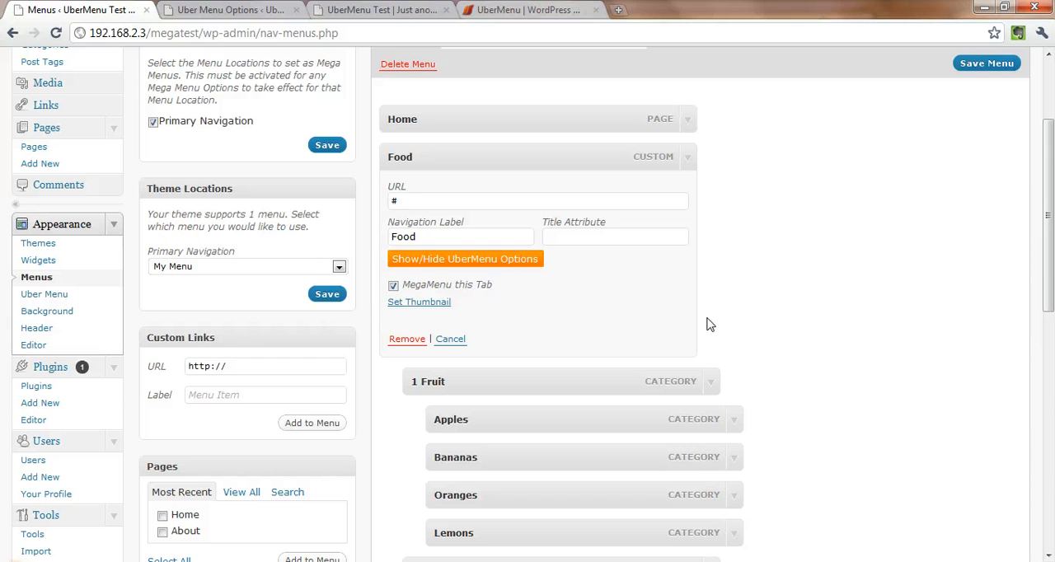
pyautogui.moveTo(706, 323)
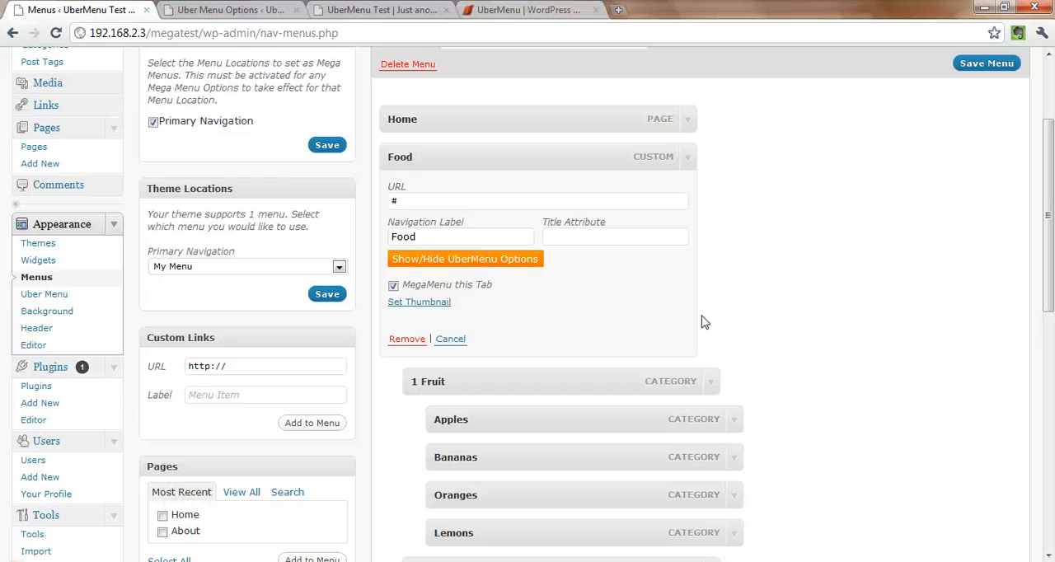
pyautogui.moveTo(779, 266)
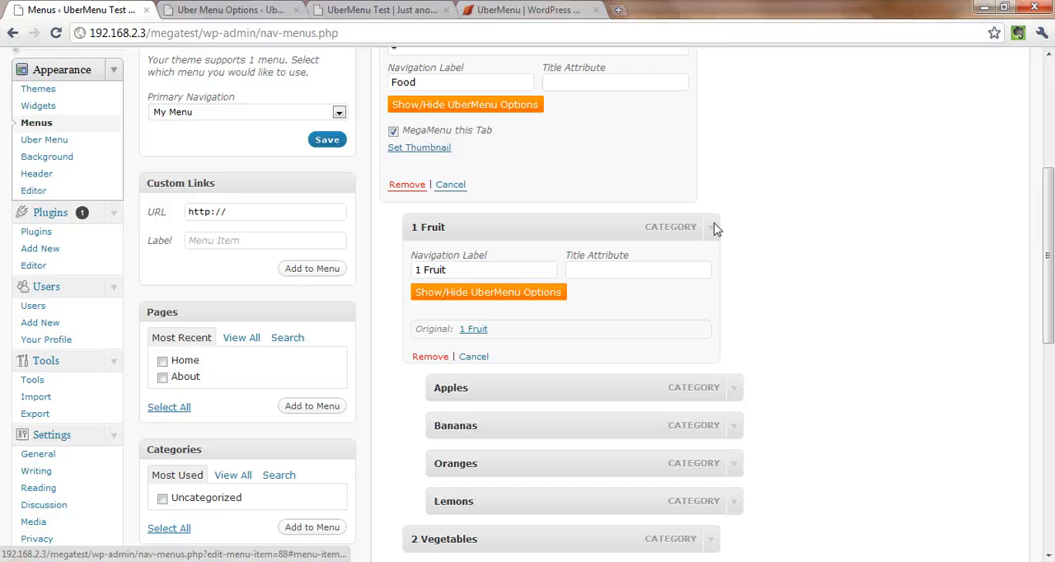
# Review the UberMenu options for 1 Fruit and Apples, then save My Menu
pyautogui.click(489, 292)
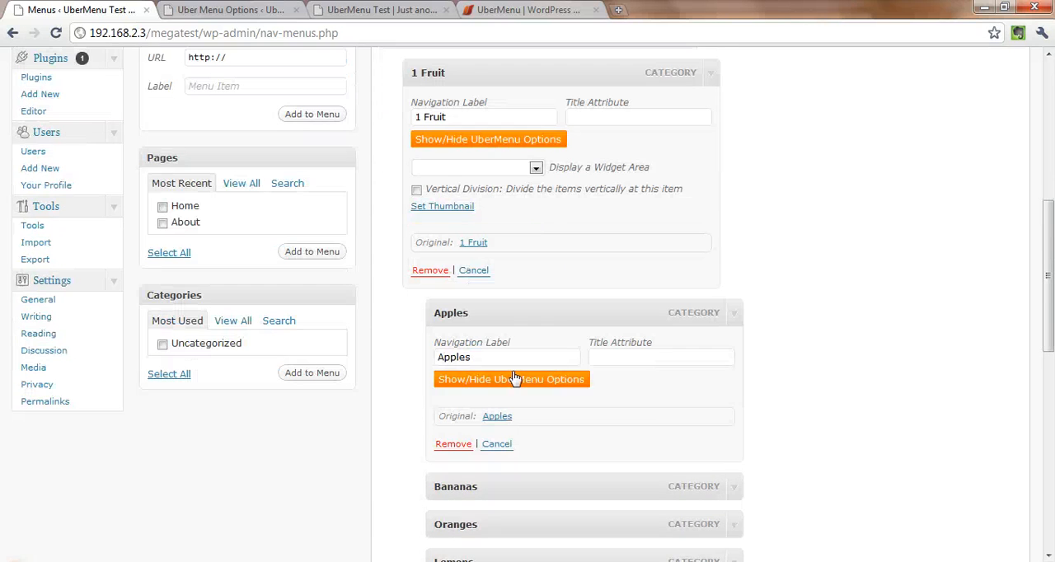
pyautogui.click(512, 379)
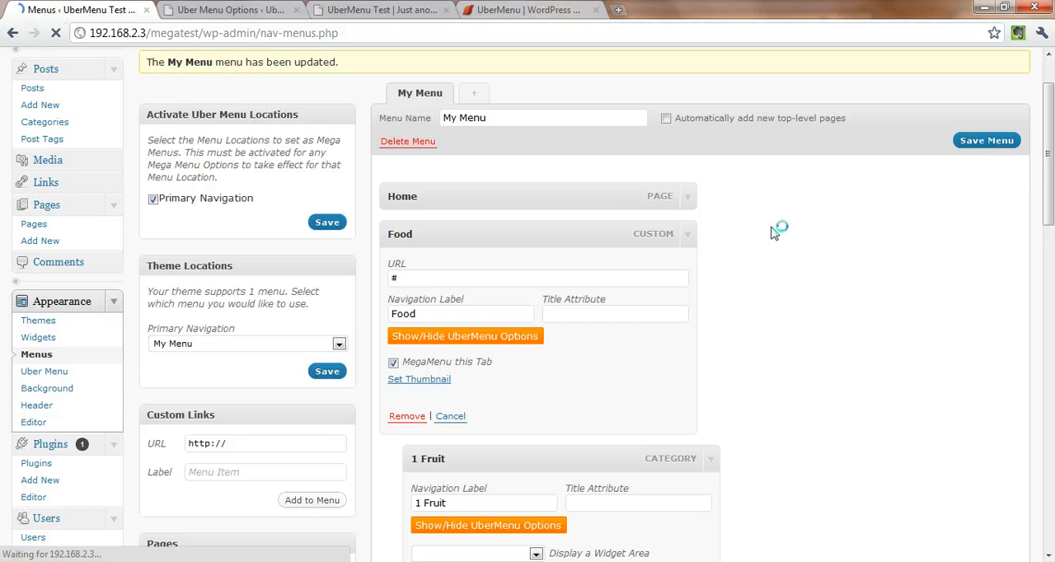
# View the live UberMenu Test site where Food opens a four-column Fruit, Vegetables, Protein, Dairy mega menu
pyautogui.click(379, 10)
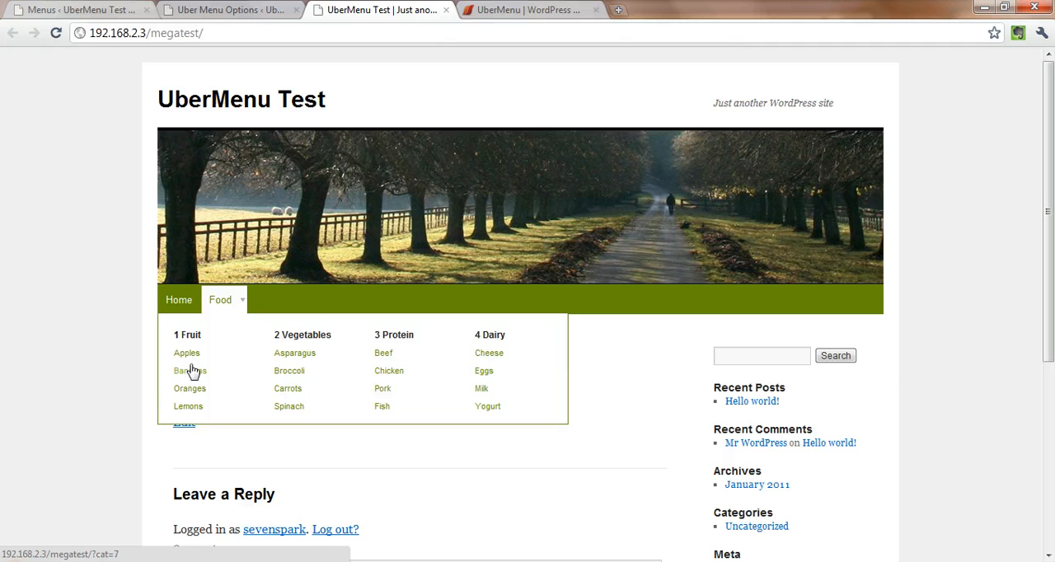
pyautogui.moveTo(389, 336)
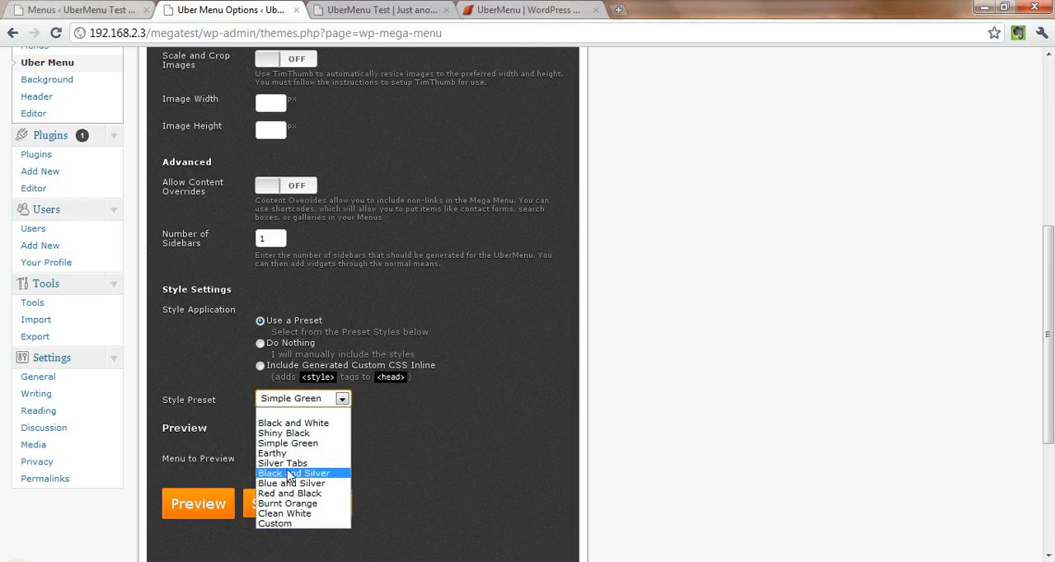
pyautogui.moveTo(294, 483)
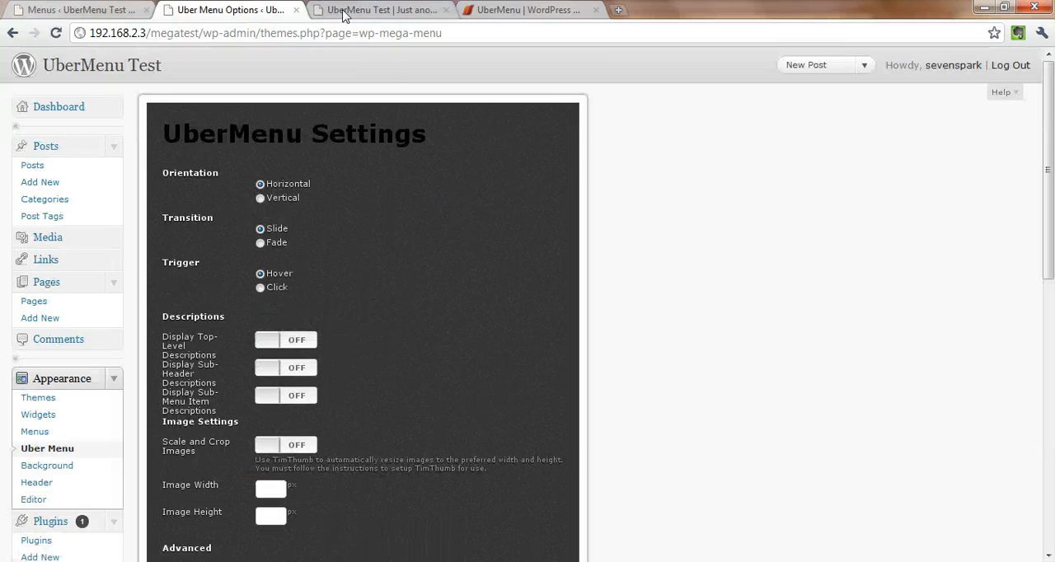
# Check the Blue and Silver menu on the live site, then return to UberMenu's Style Preset choices
pyautogui.click(379, 10)
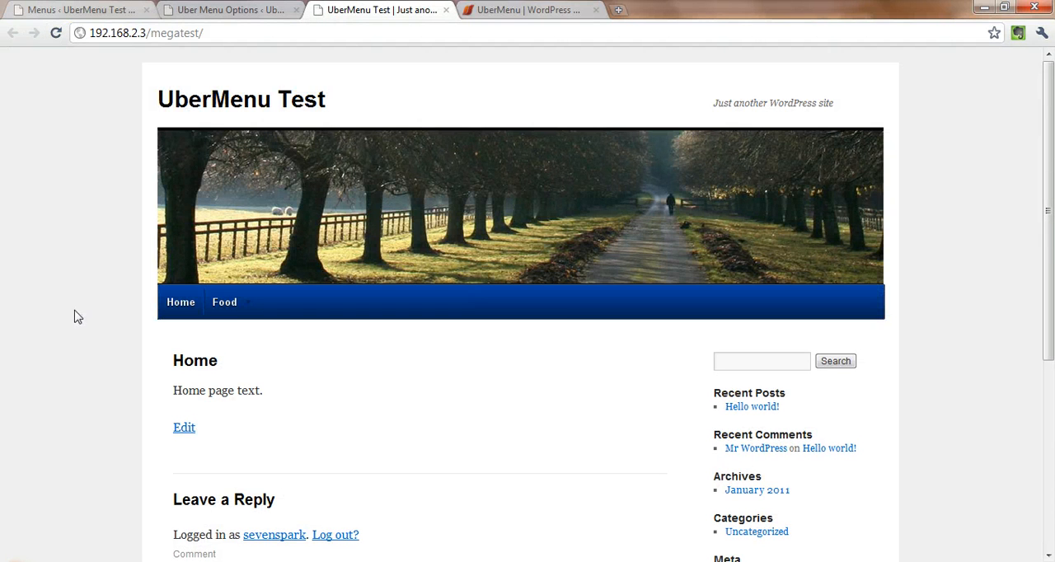
pyautogui.click(228, 9)
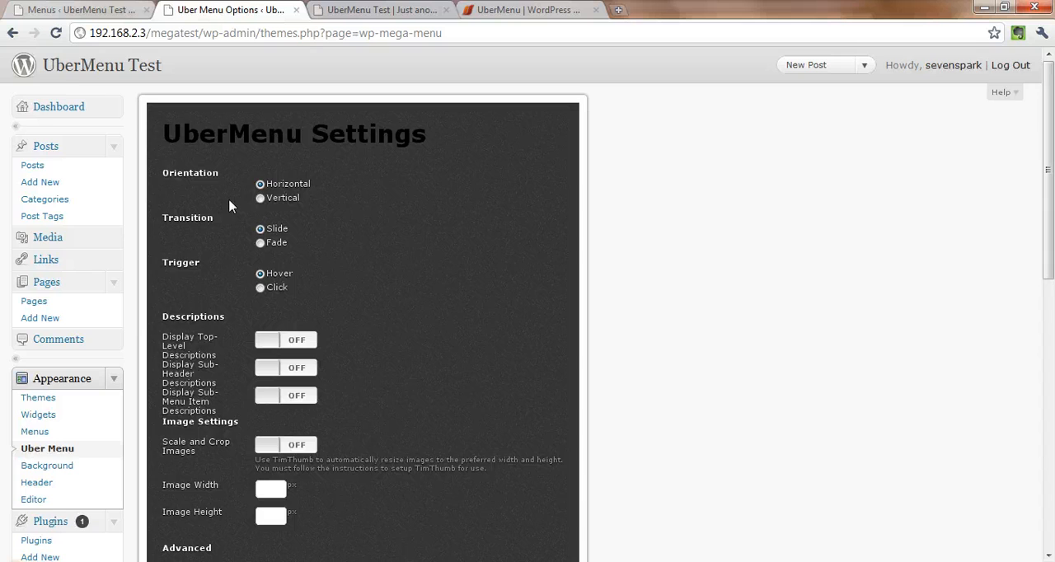
pyautogui.scroll(-3)
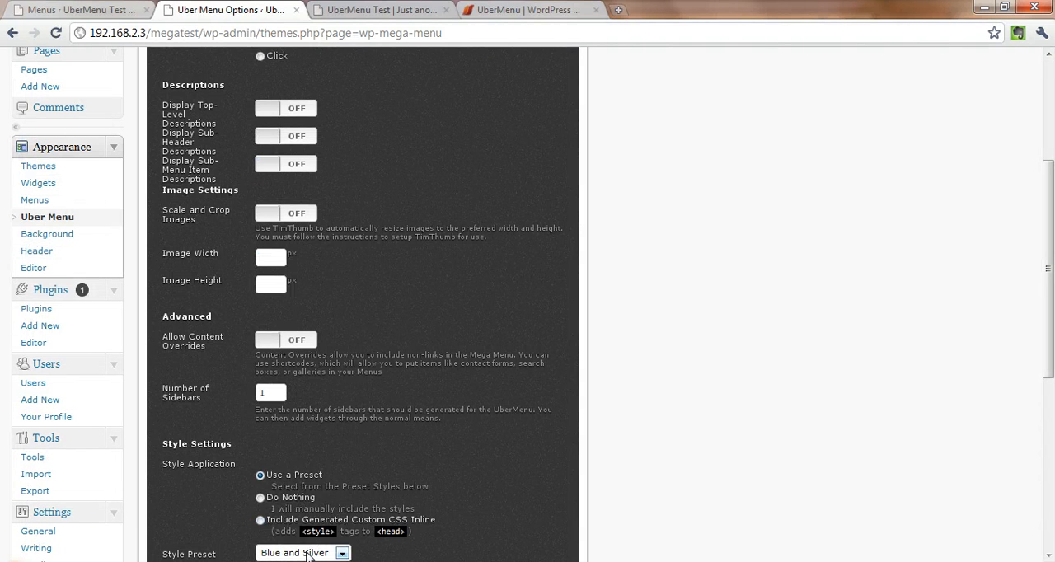
pyautogui.click(303, 553)
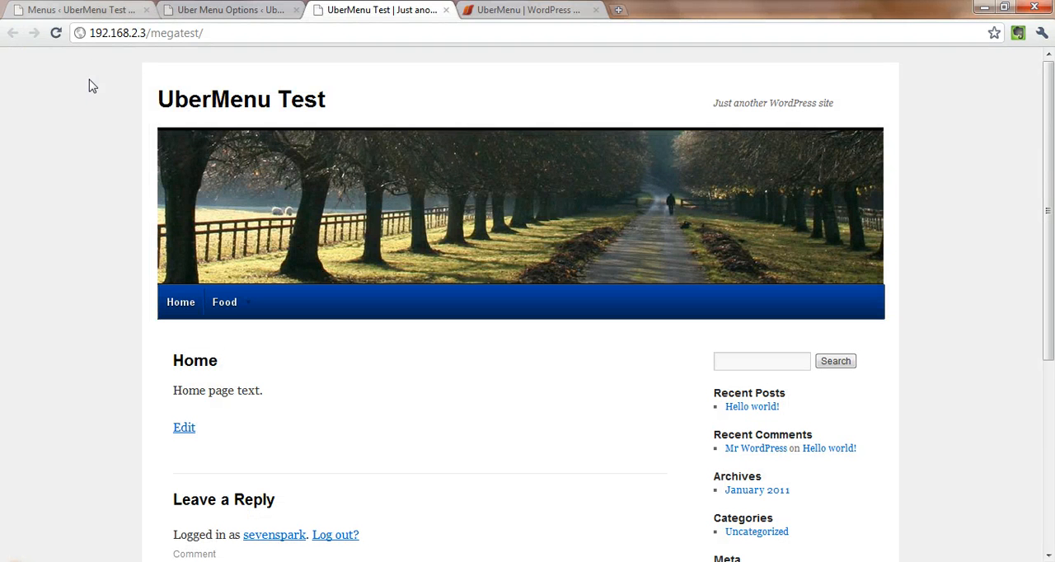
pyautogui.moveTo(224, 302)
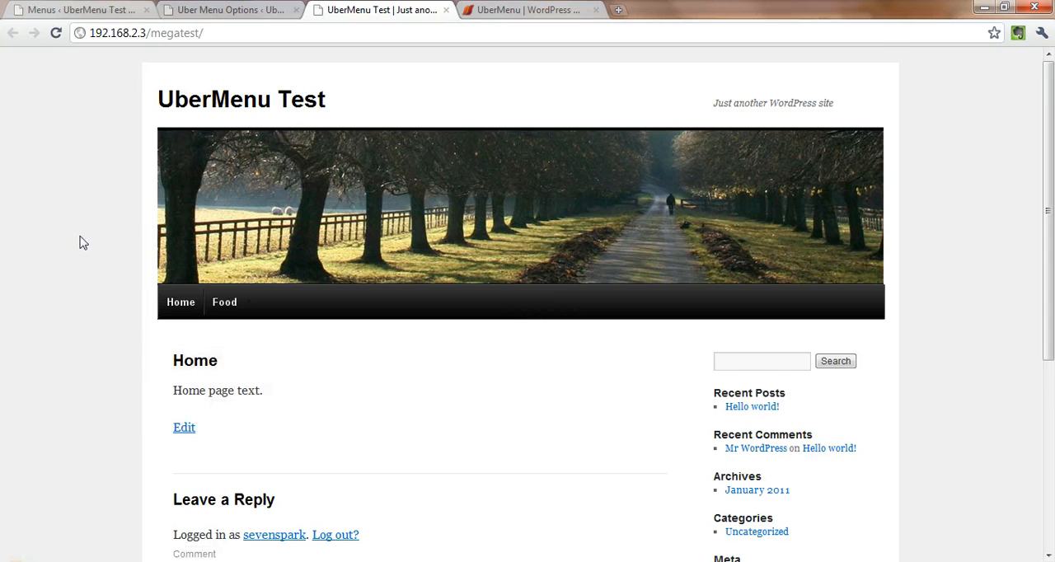
# View the live site's menu bar in the Black and Silver style
pyautogui.scroll(-3)
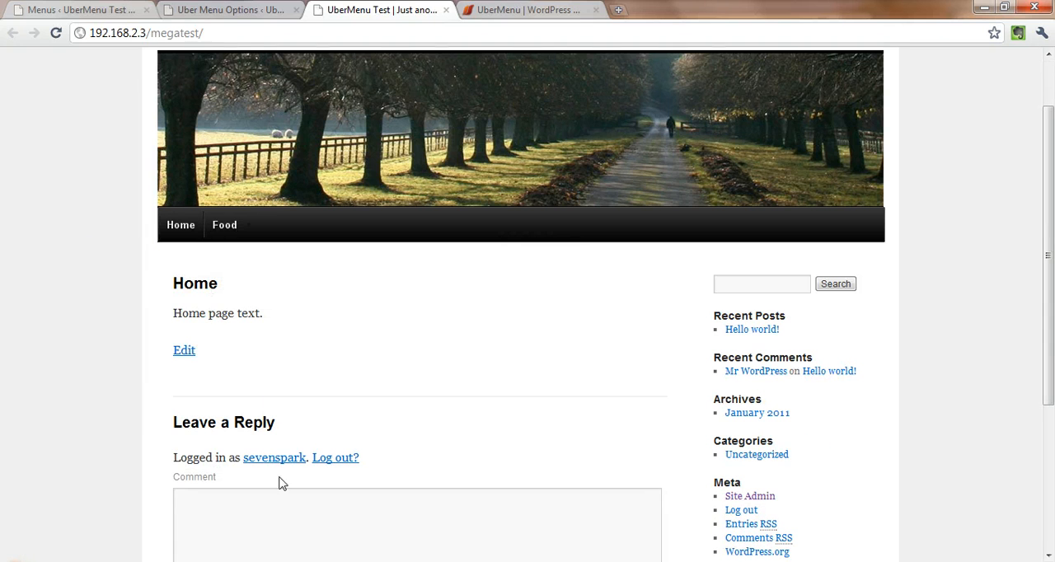